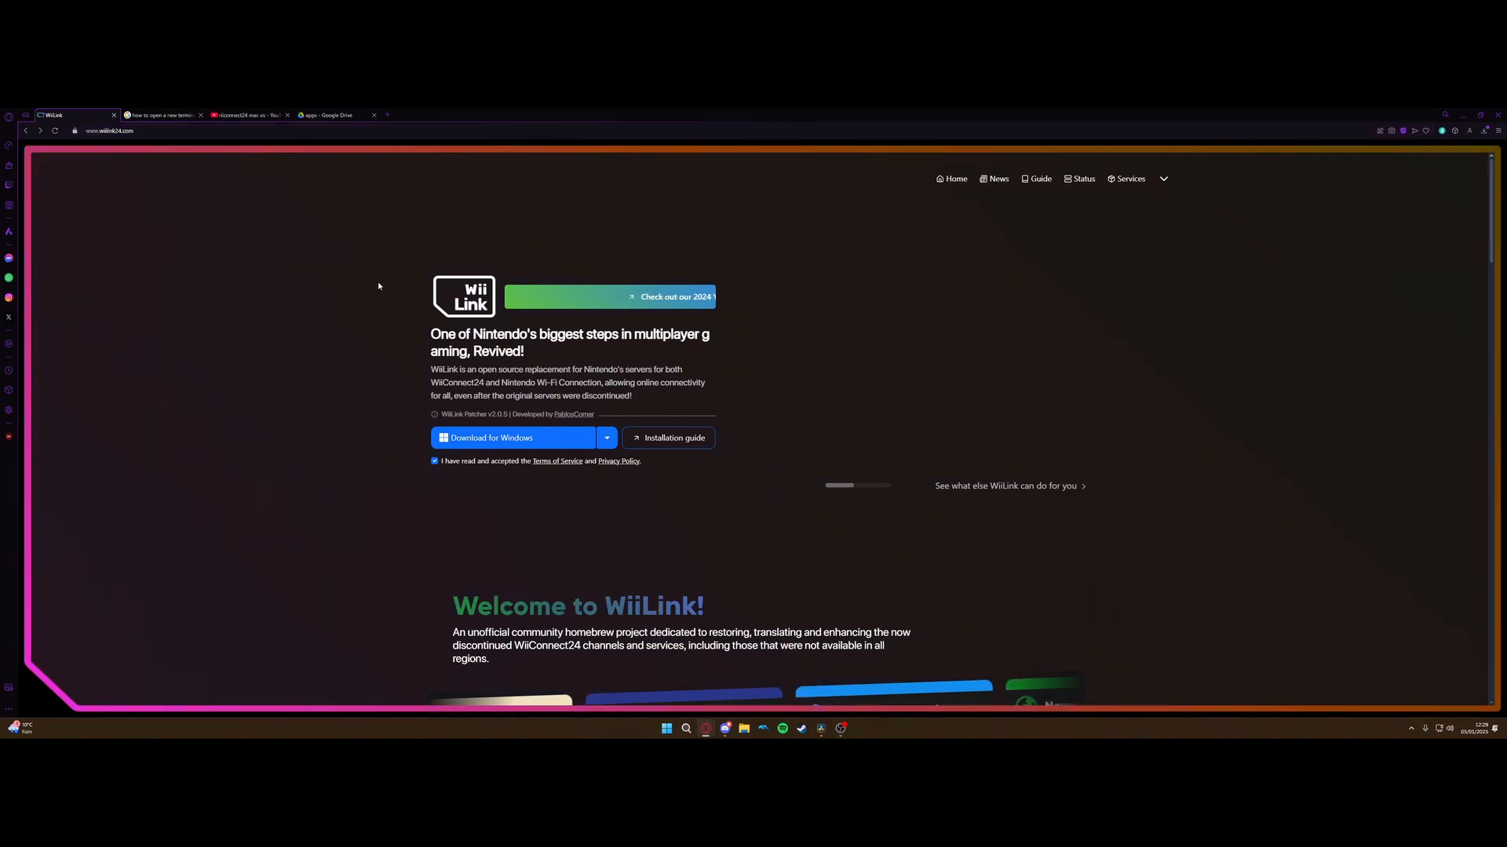
# Download the WiiLink Patcher for Windows from wiilink24.com.
pyautogui.click(605, 438)
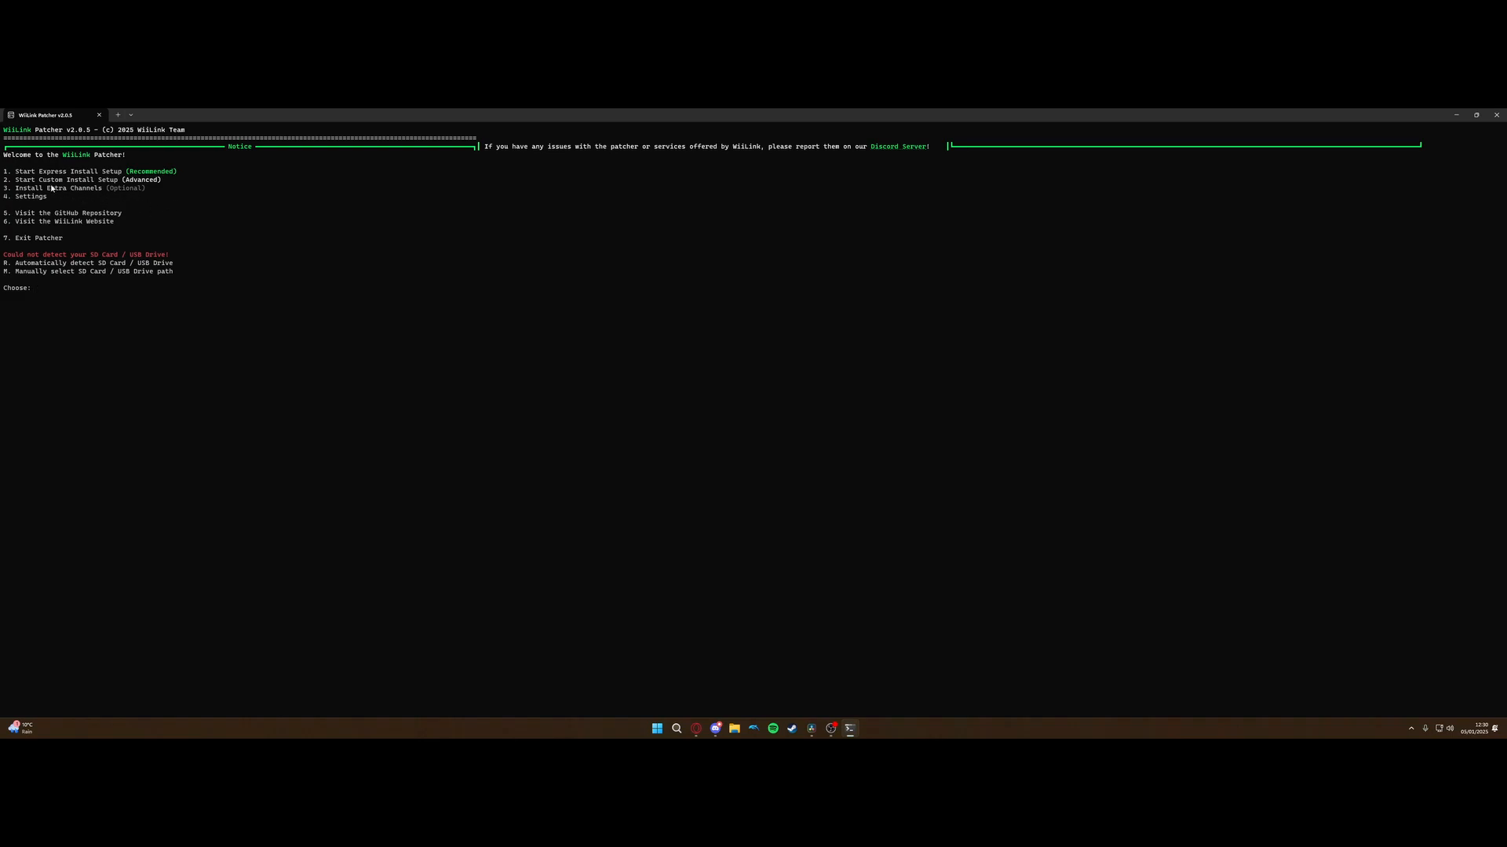
pyautogui.moveTo(74, 171)
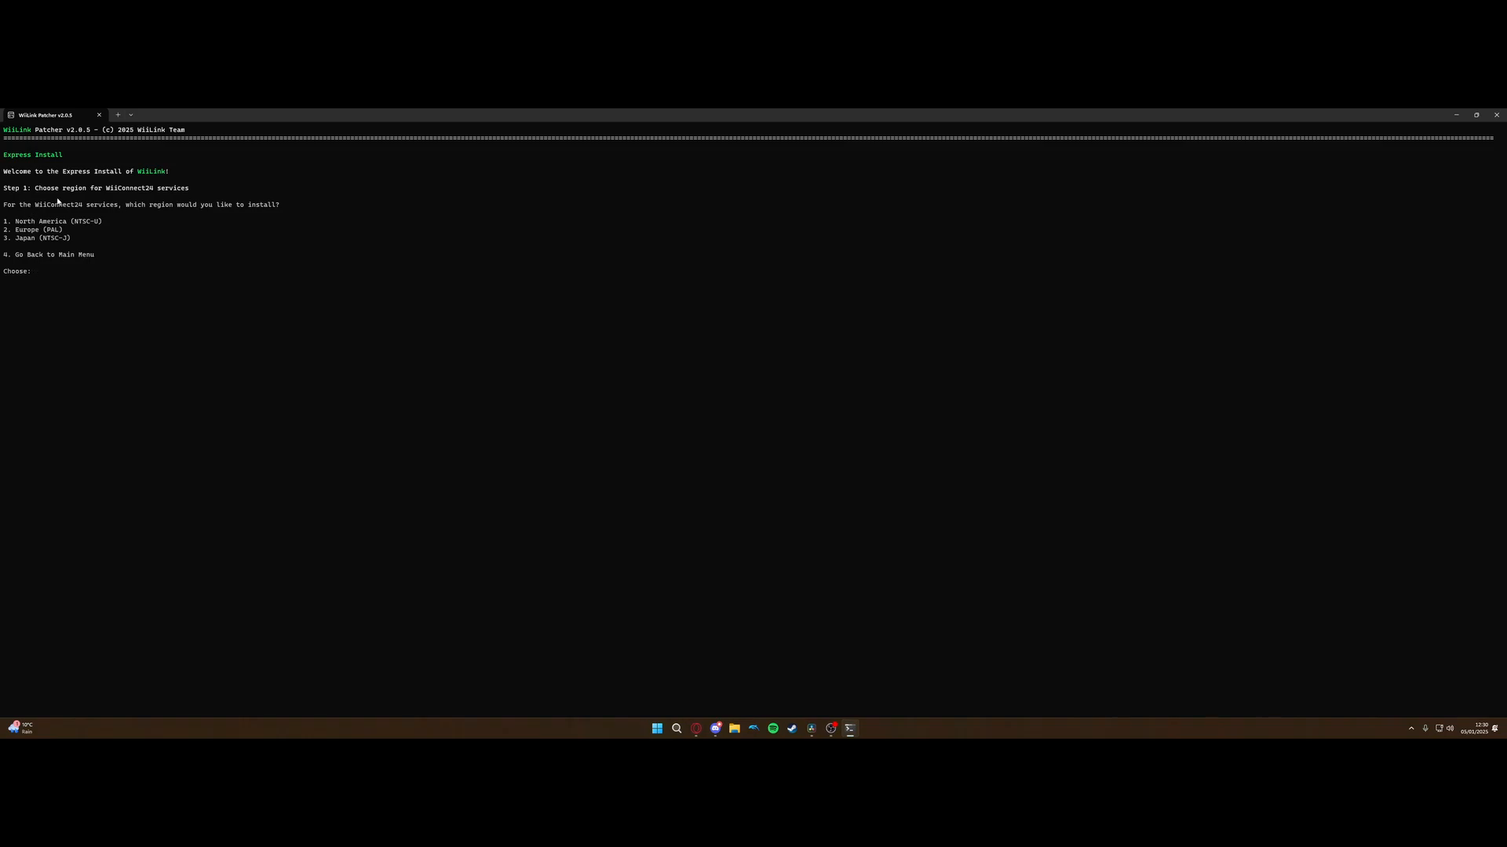
pyautogui.moveTo(77, 197)
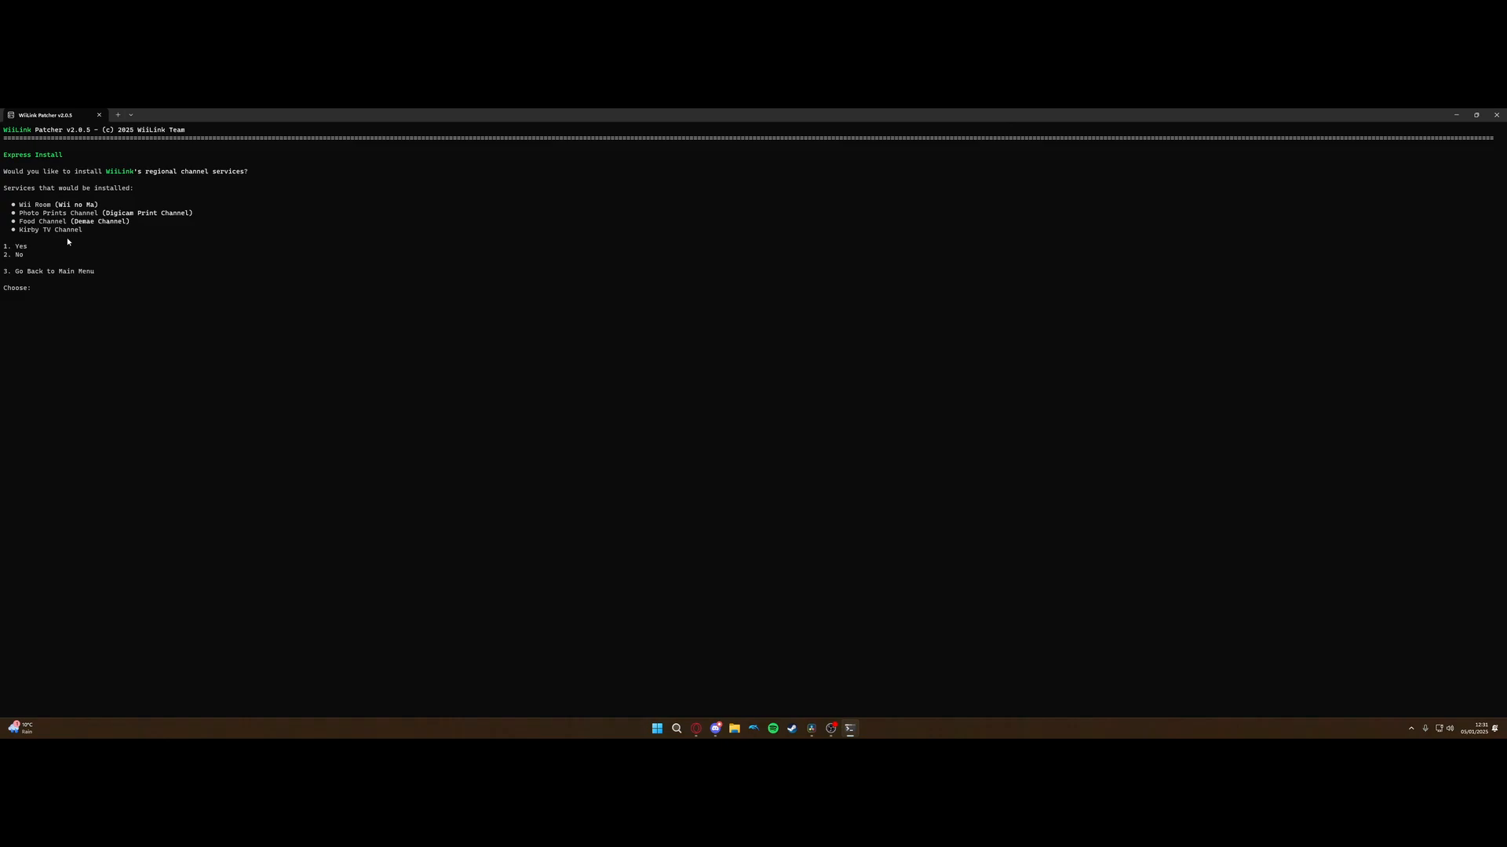
pyautogui.moveTo(769, 190)
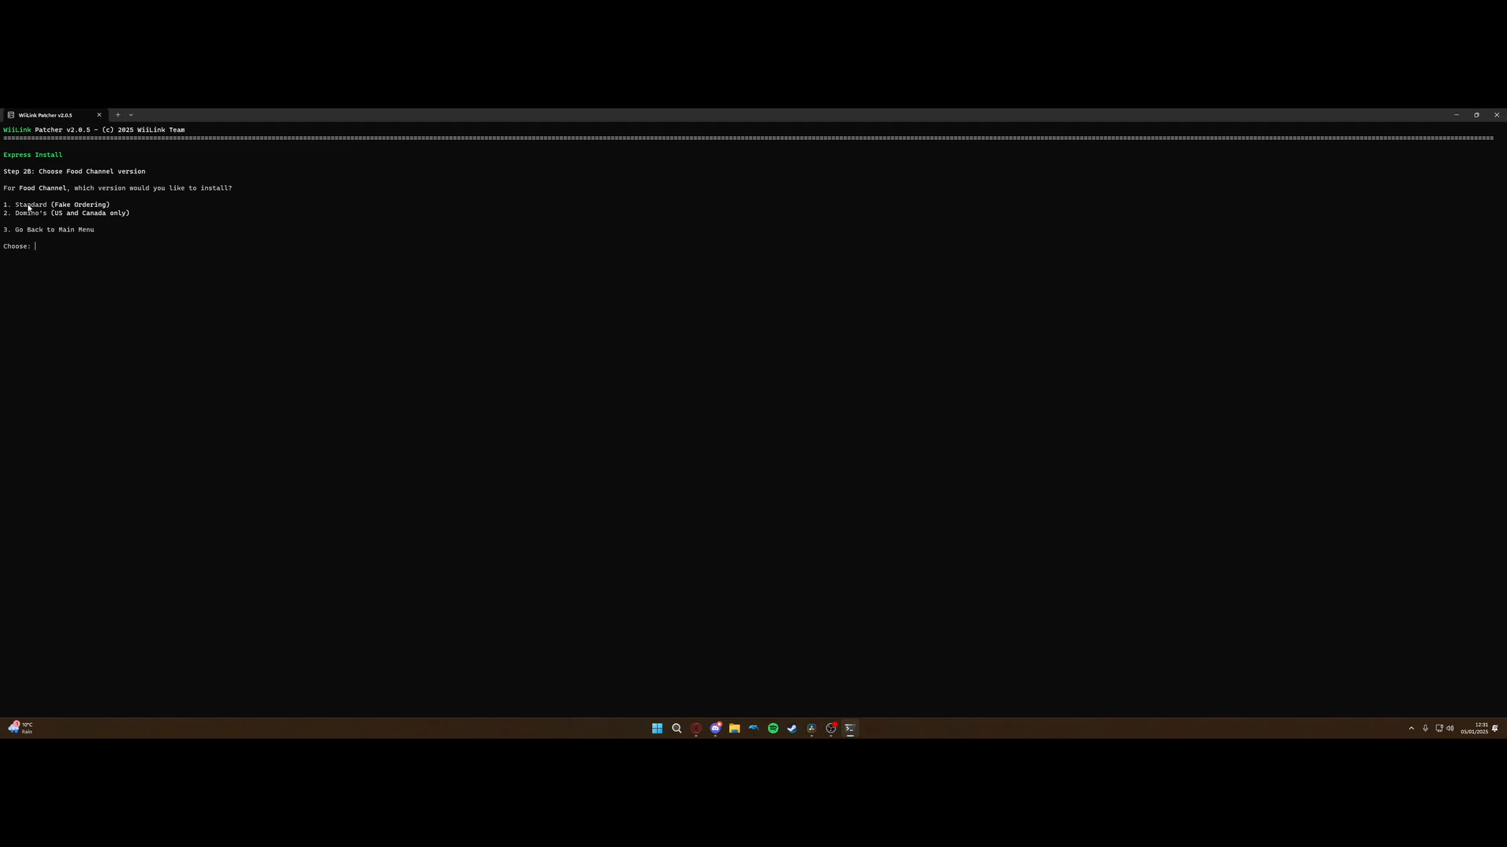
pyautogui.moveTo(118, 218)
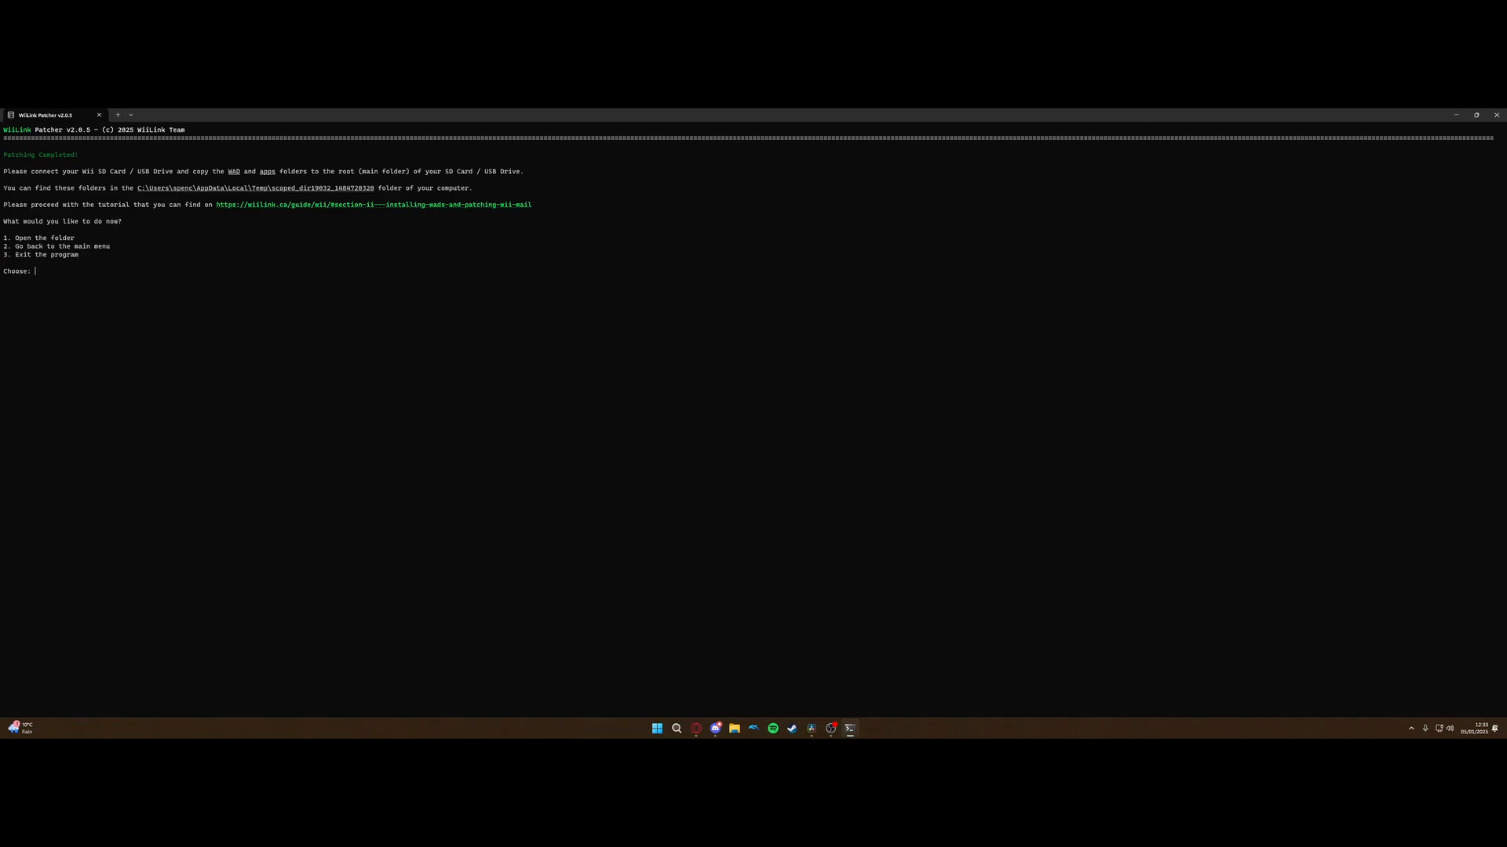
# Choose option 1 at Patching Completed to reveal the WAD and apps output folders.
pyautogui.write('1')
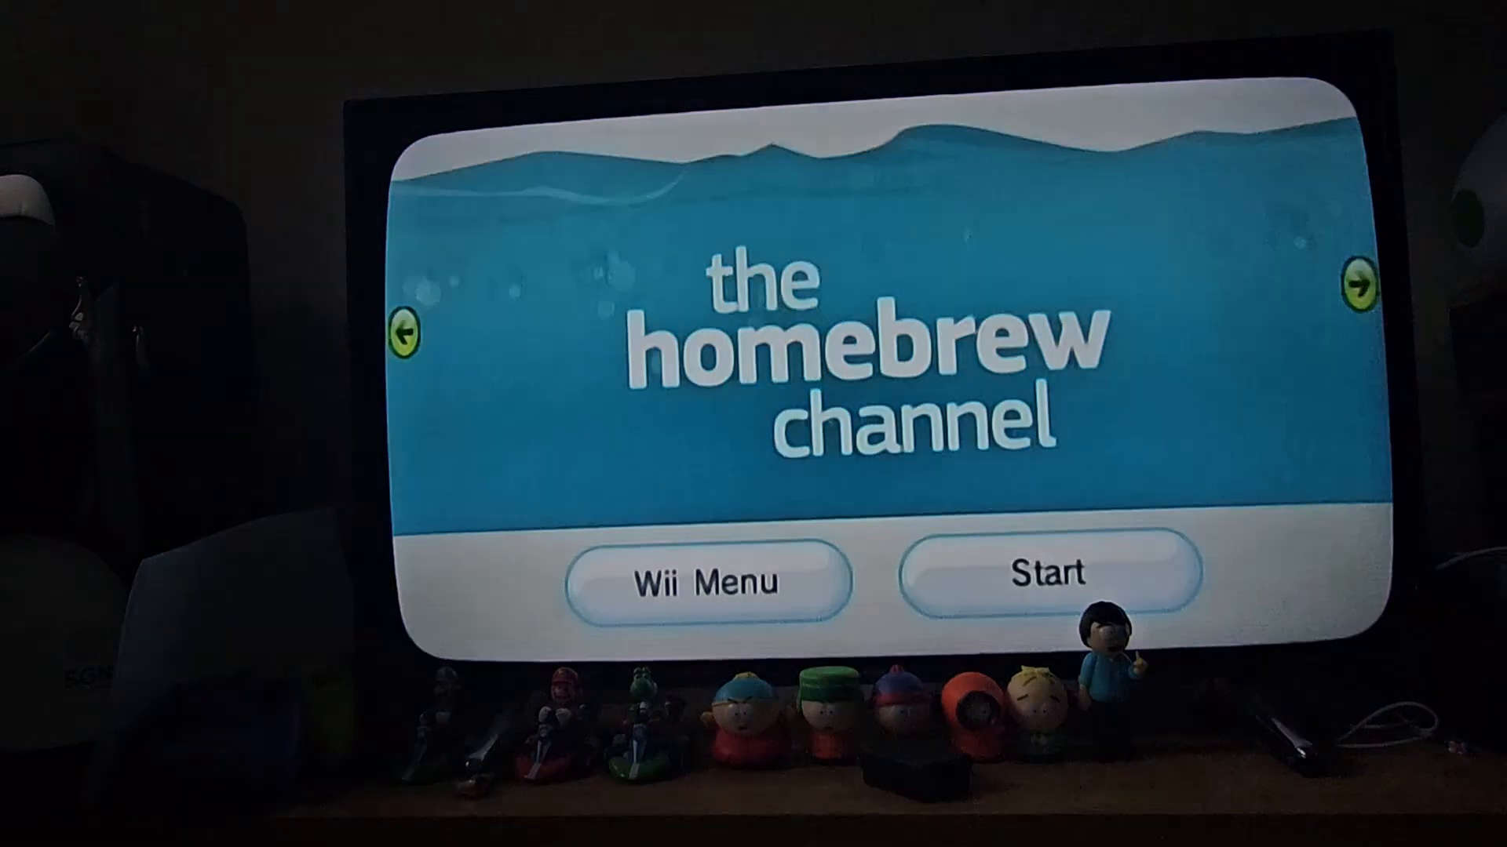
# Launch YAWM ModMii Edition from the Homebrew Channel to list the SD card WADs.
pyautogui.click(1048, 574)
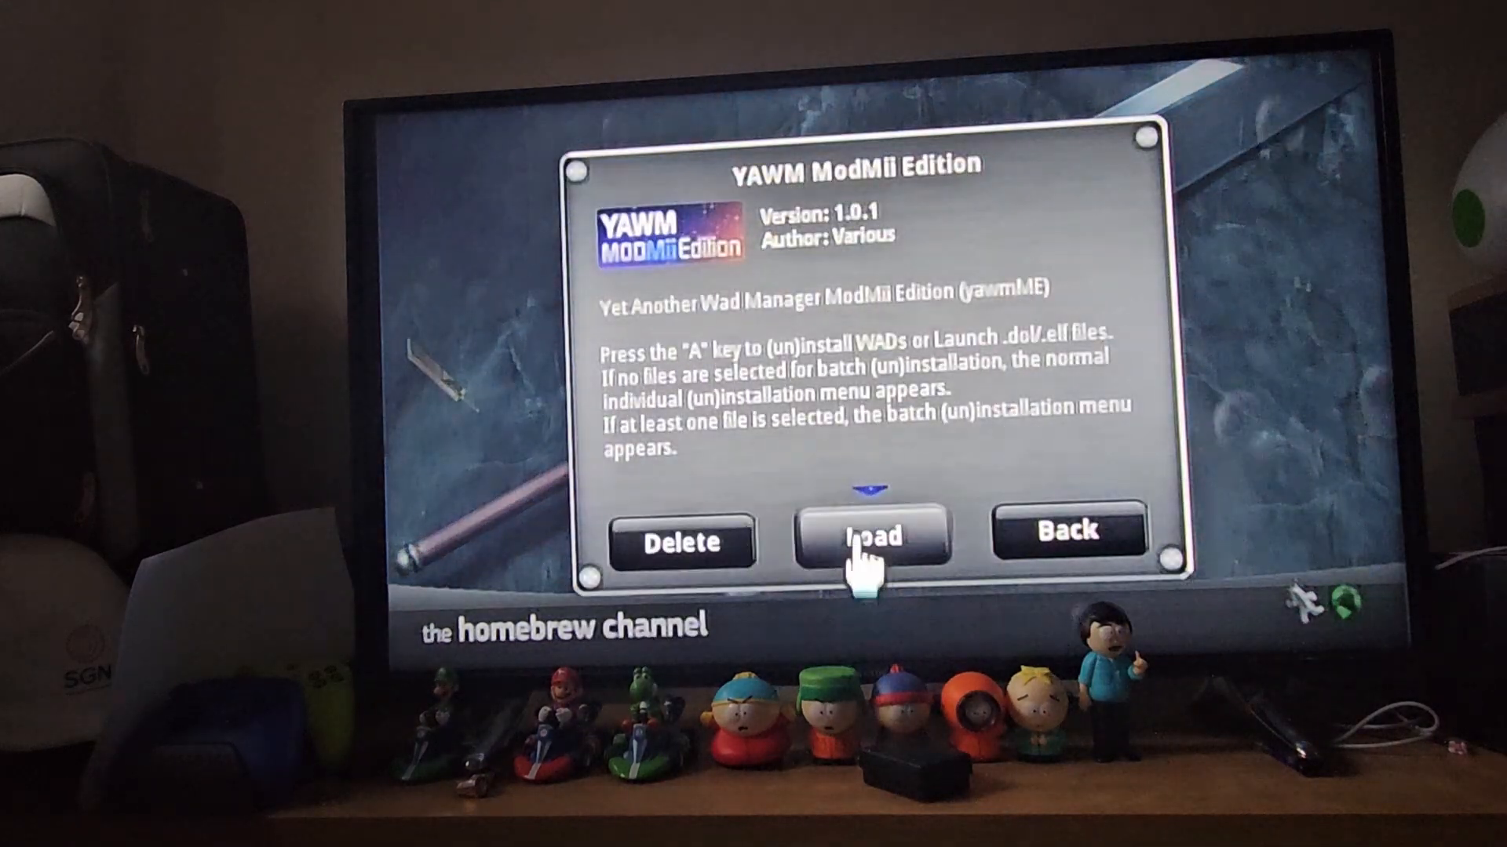
pyautogui.click(866, 534)
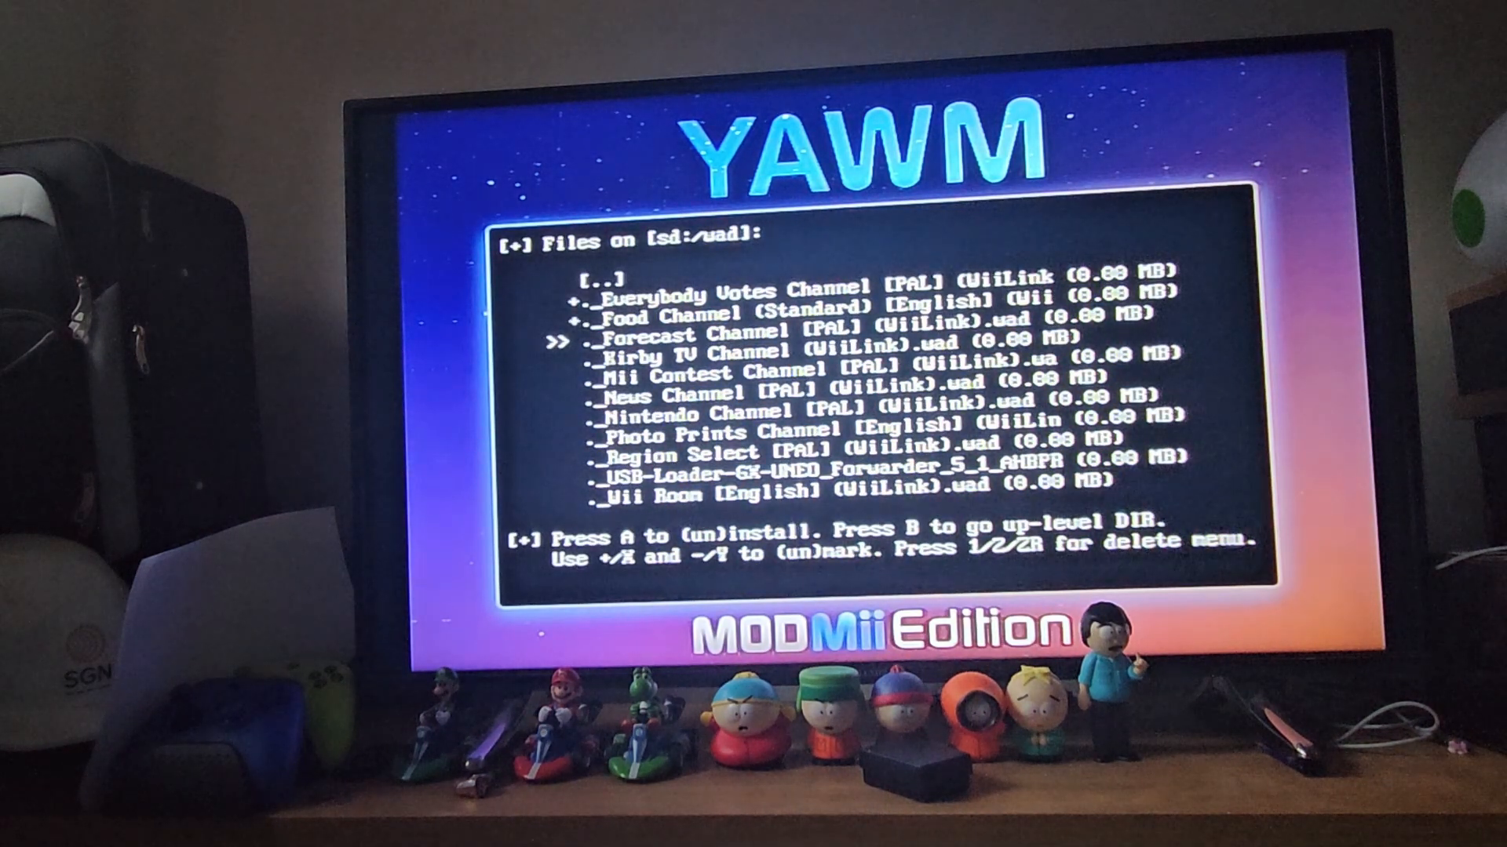
# Mark the Forecast Channel and other WiiLink WADs in sd:/wad and batch install them.
pyautogui.press('down')
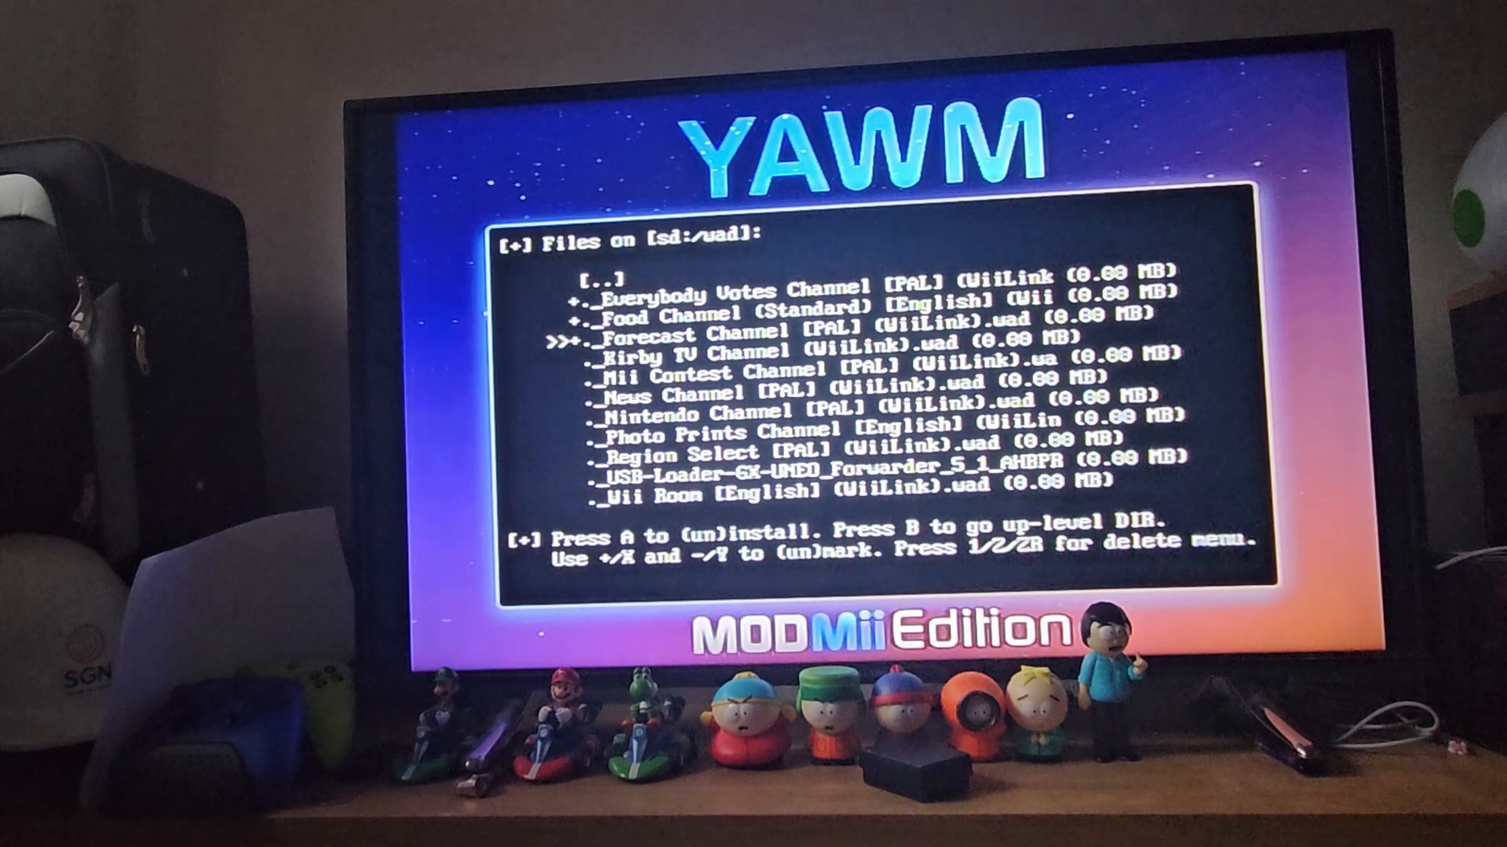
pyautogui.press('up')
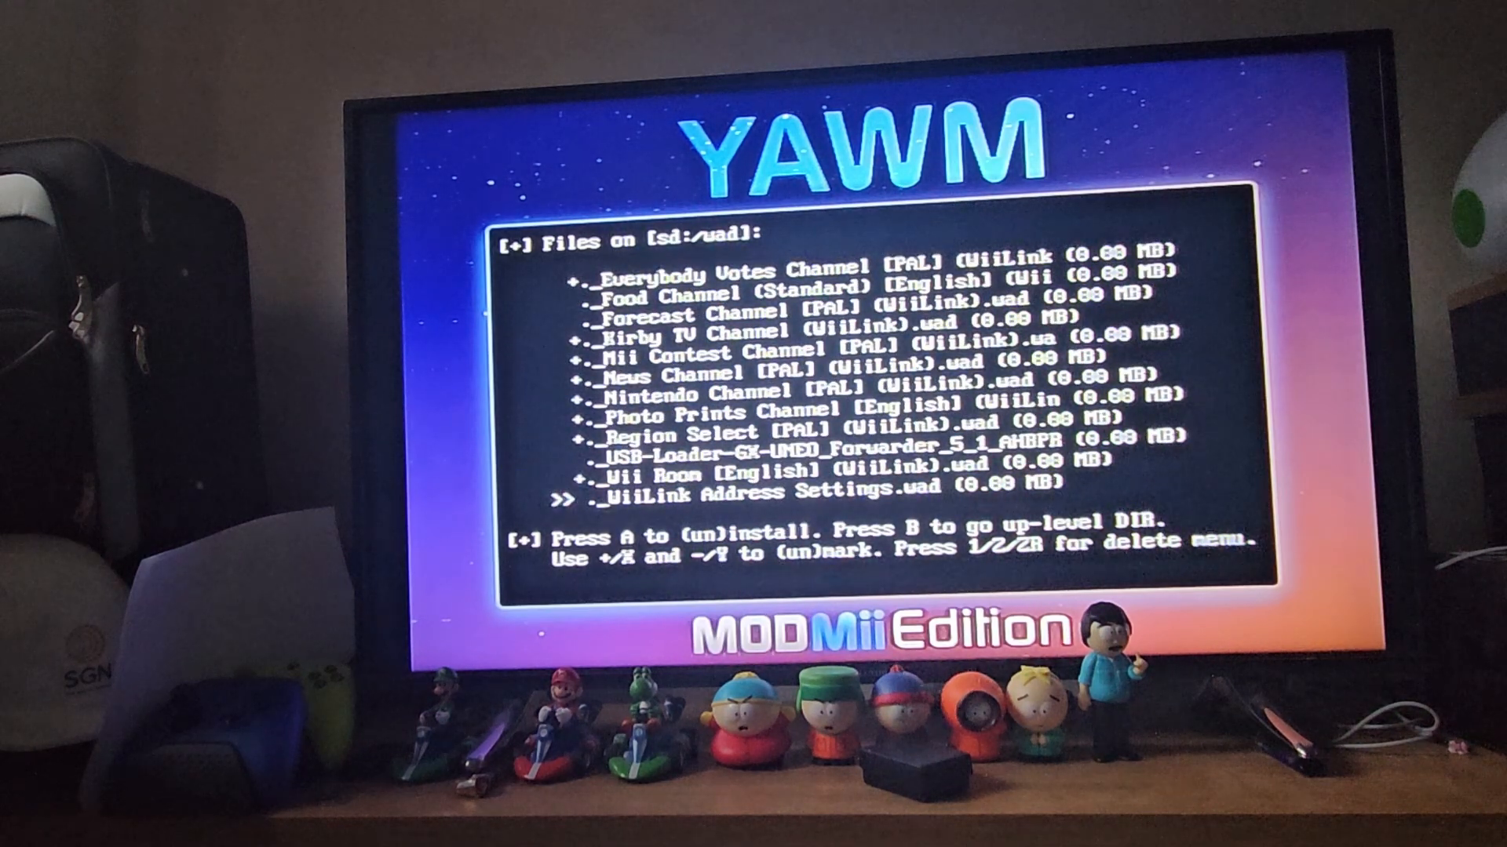
pyautogui.press('down')
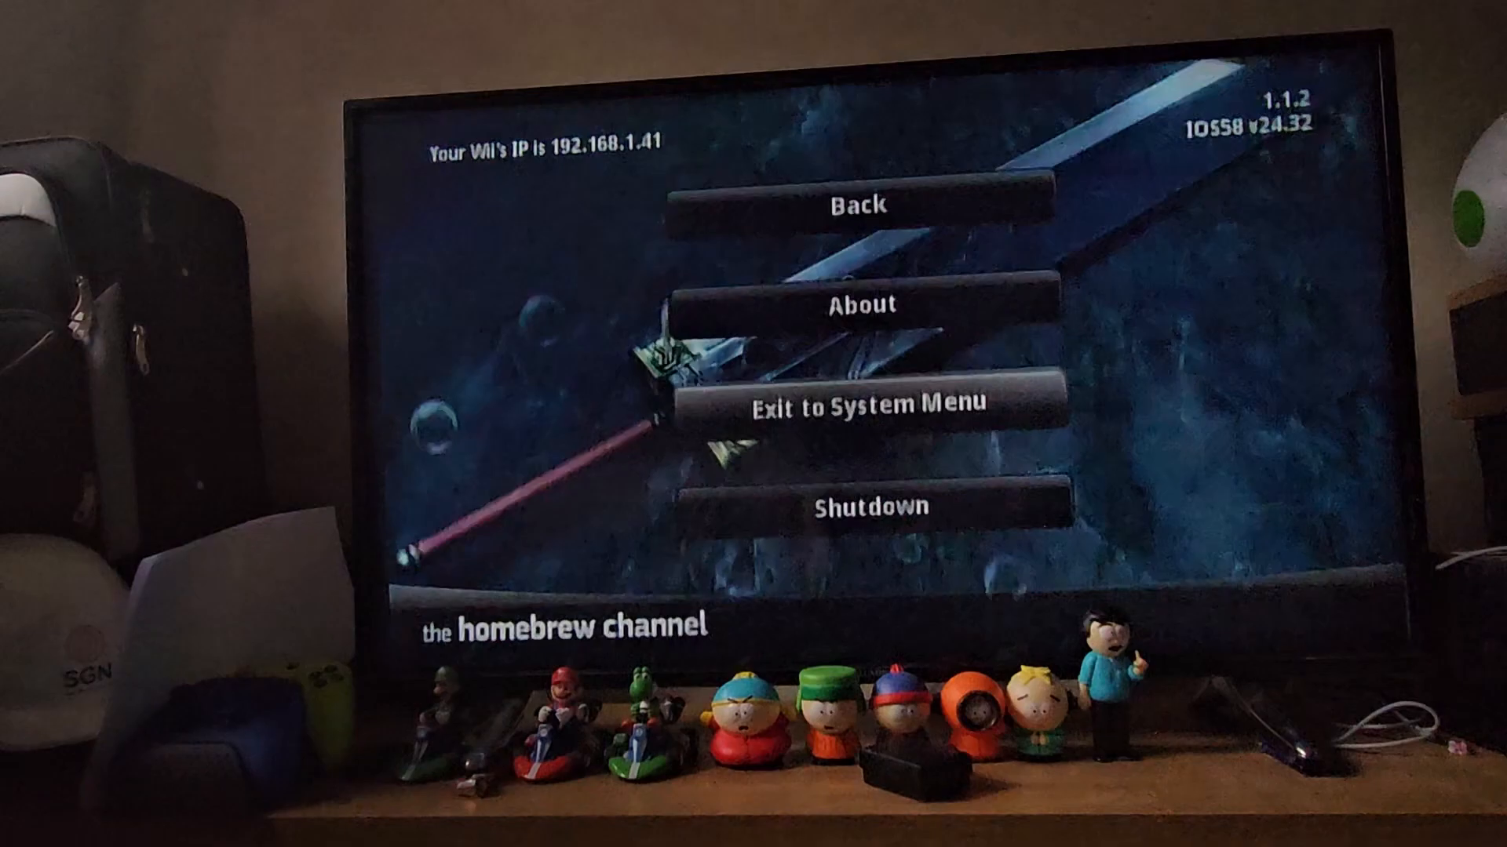
# Exit homebrew to the Wii Menu and reach Internet > Connection Settings for Connection 1.
pyautogui.click(868, 405)
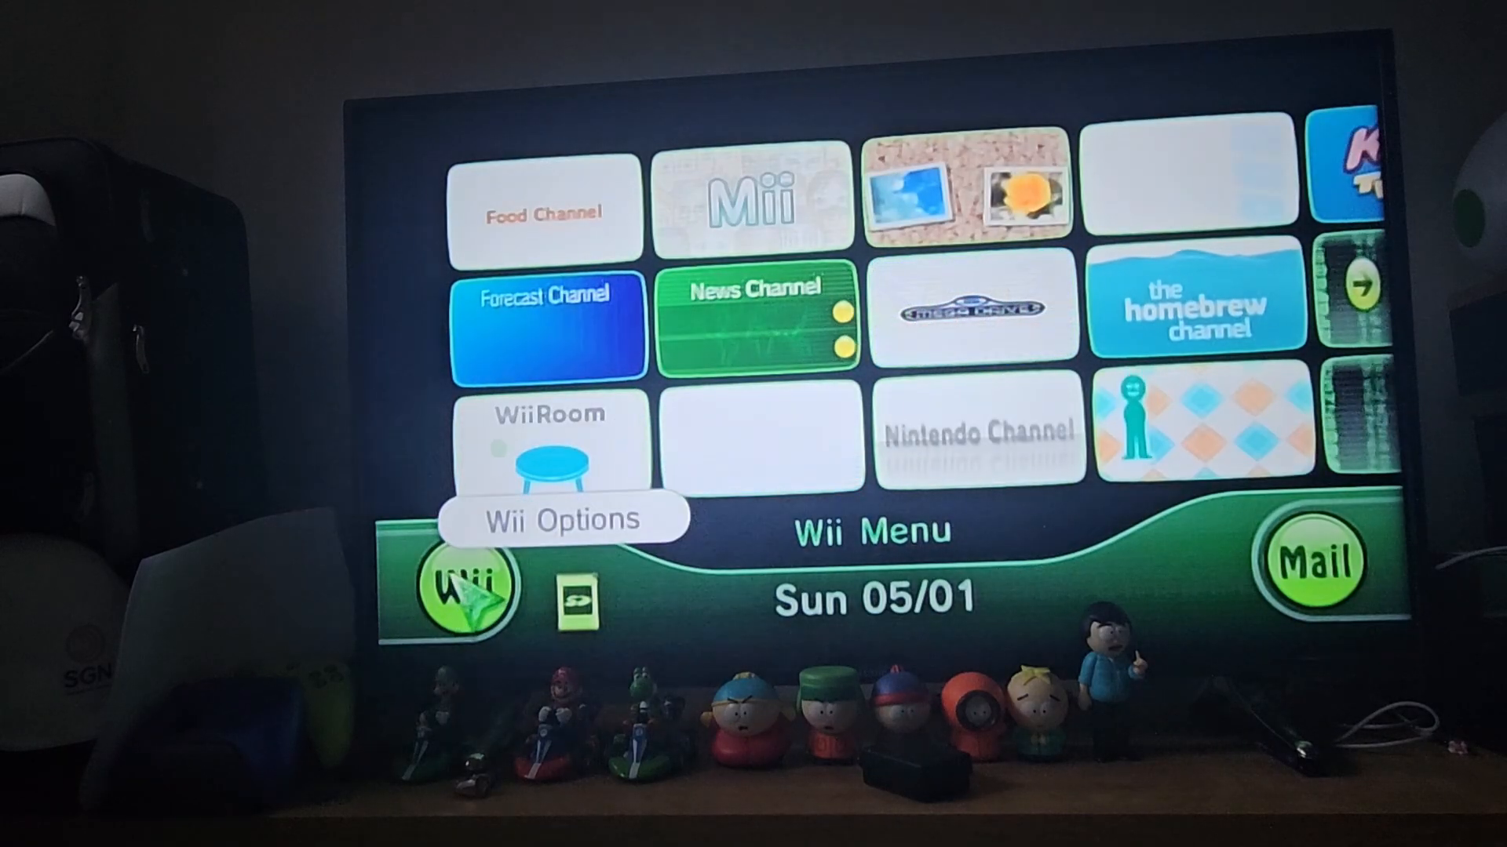
pyautogui.click(562, 518)
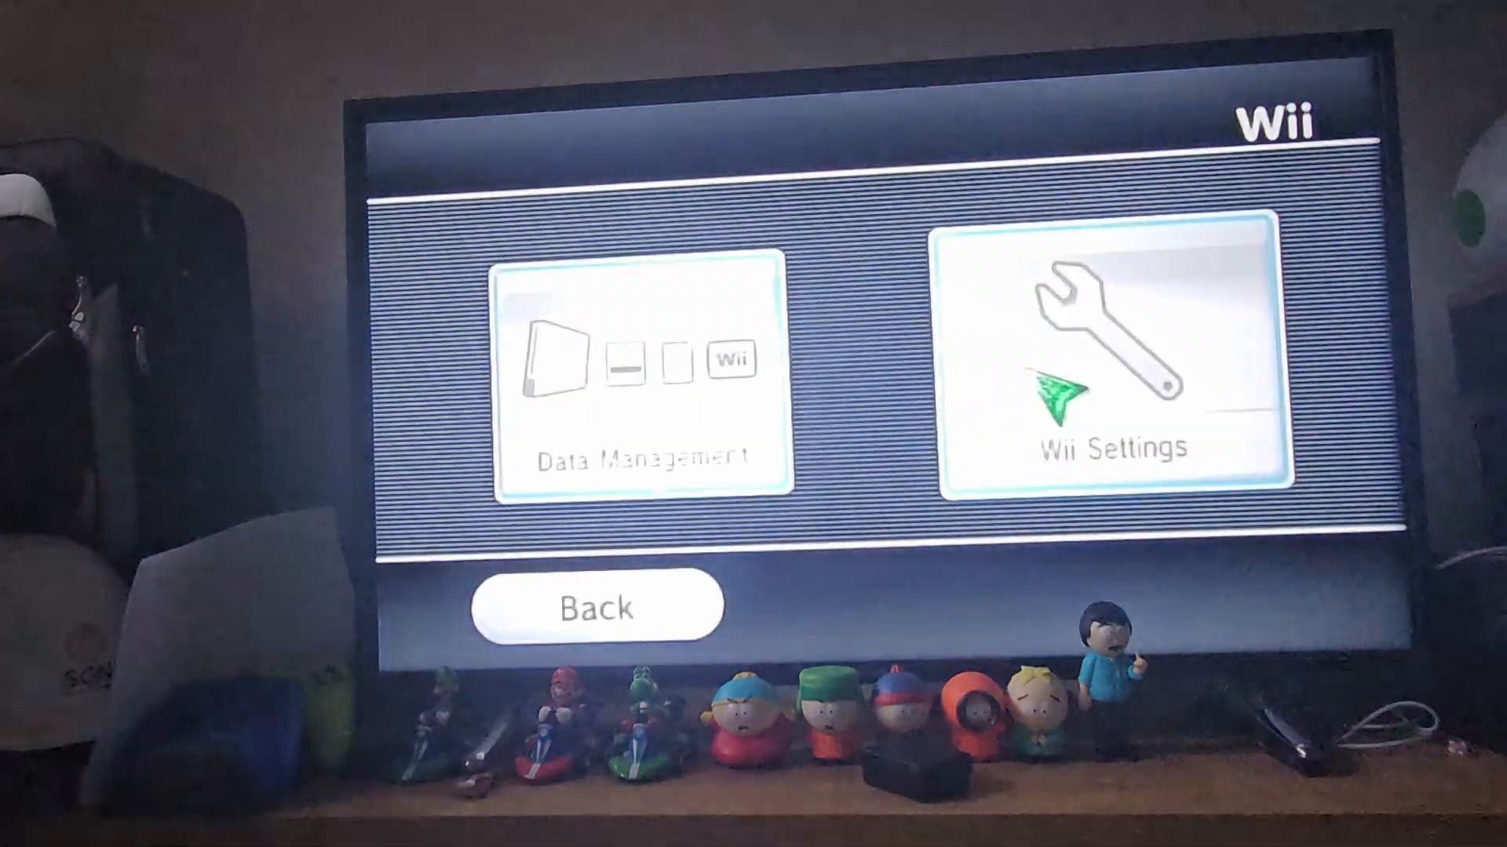
pyautogui.click(1107, 375)
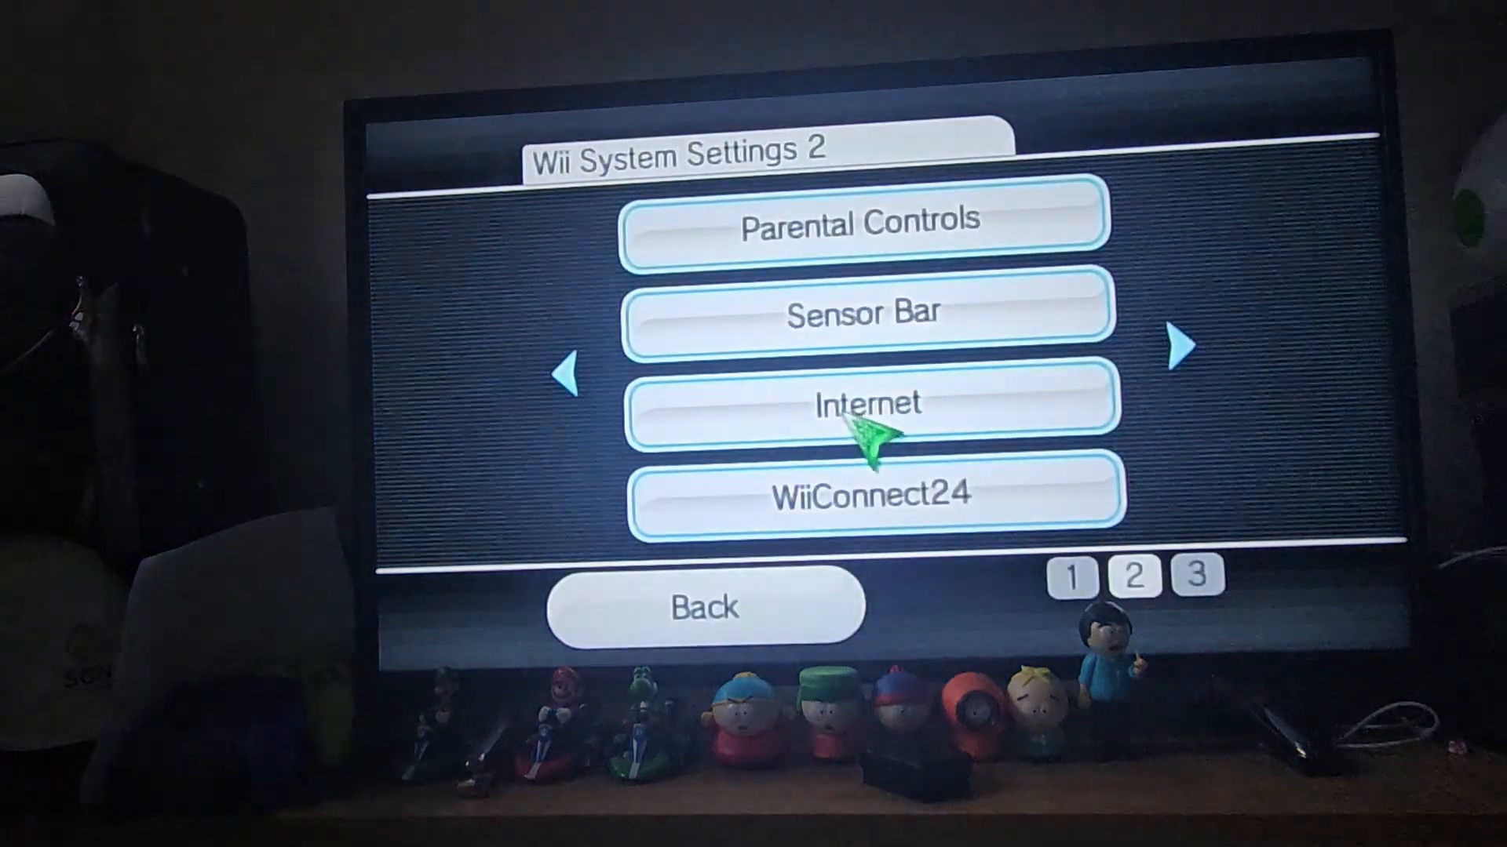
pyautogui.click(868, 402)
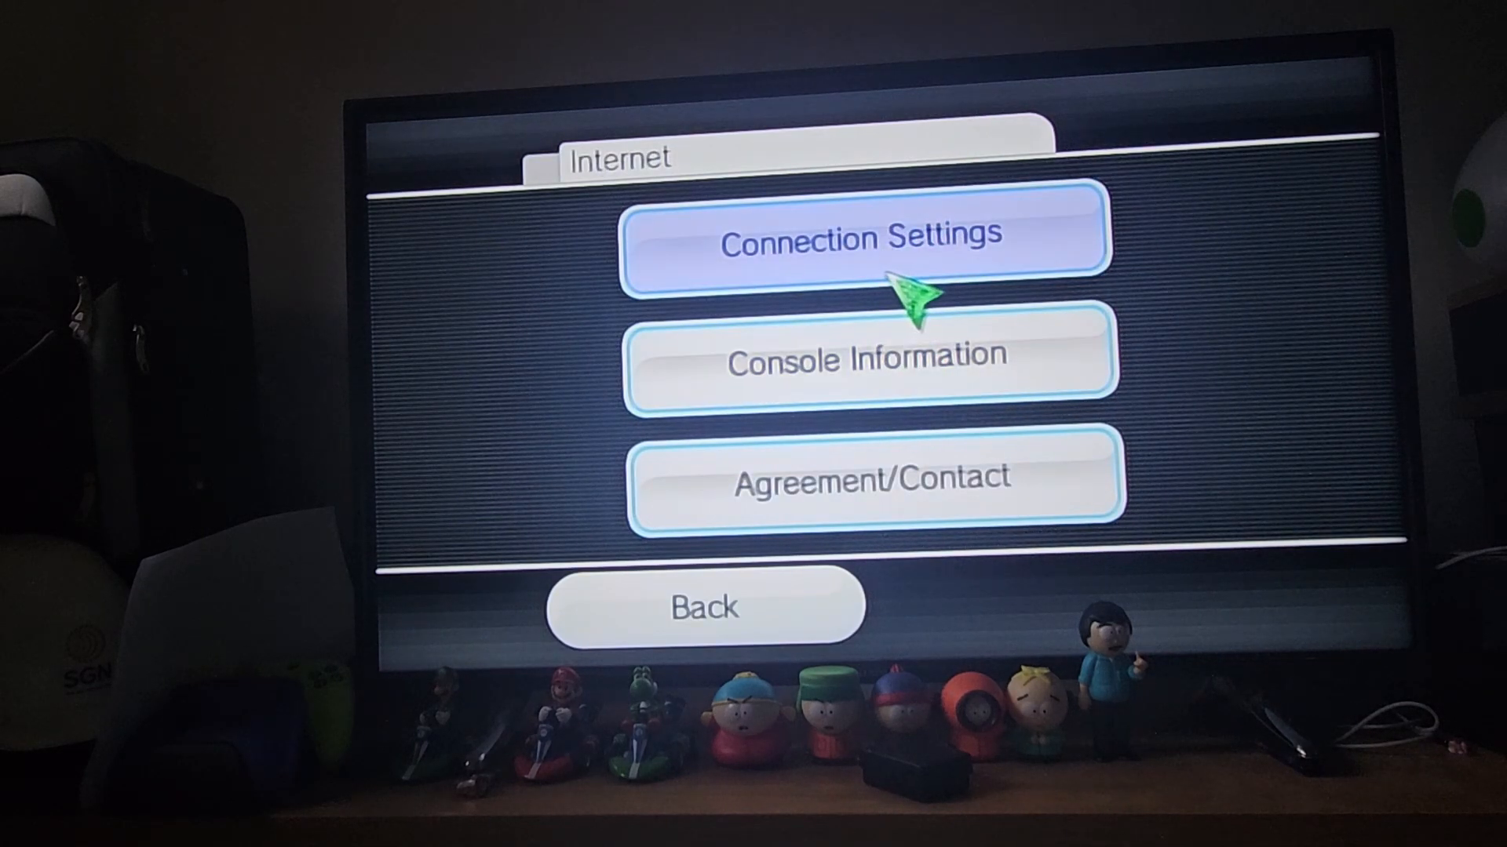
pyautogui.click(858, 237)
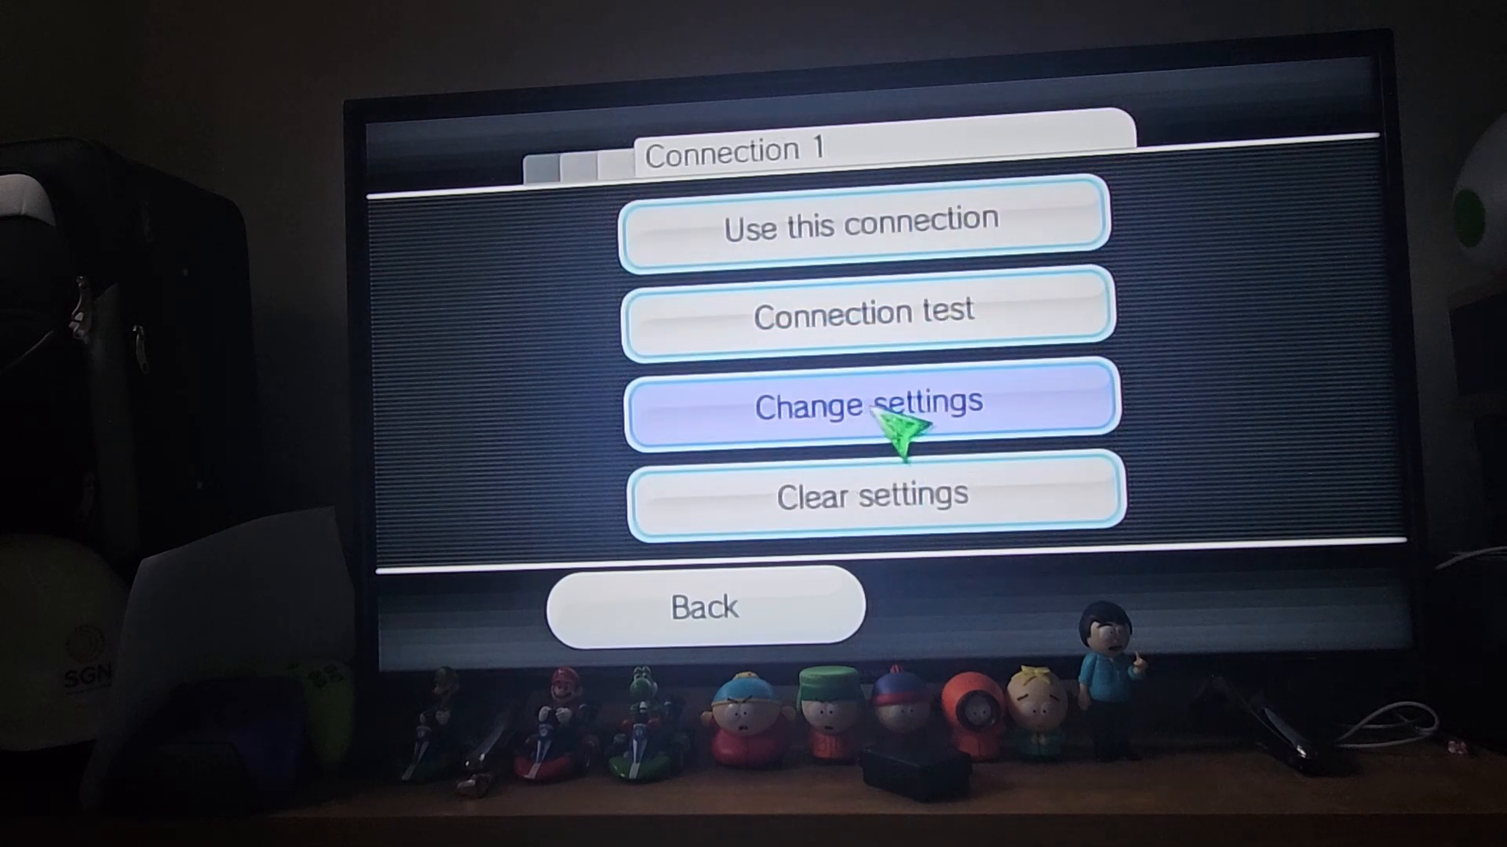
# Set Connection 1's Auto-Obtain DNS to No, save with a passing test, and decline the system update.
pyautogui.click(866, 400)
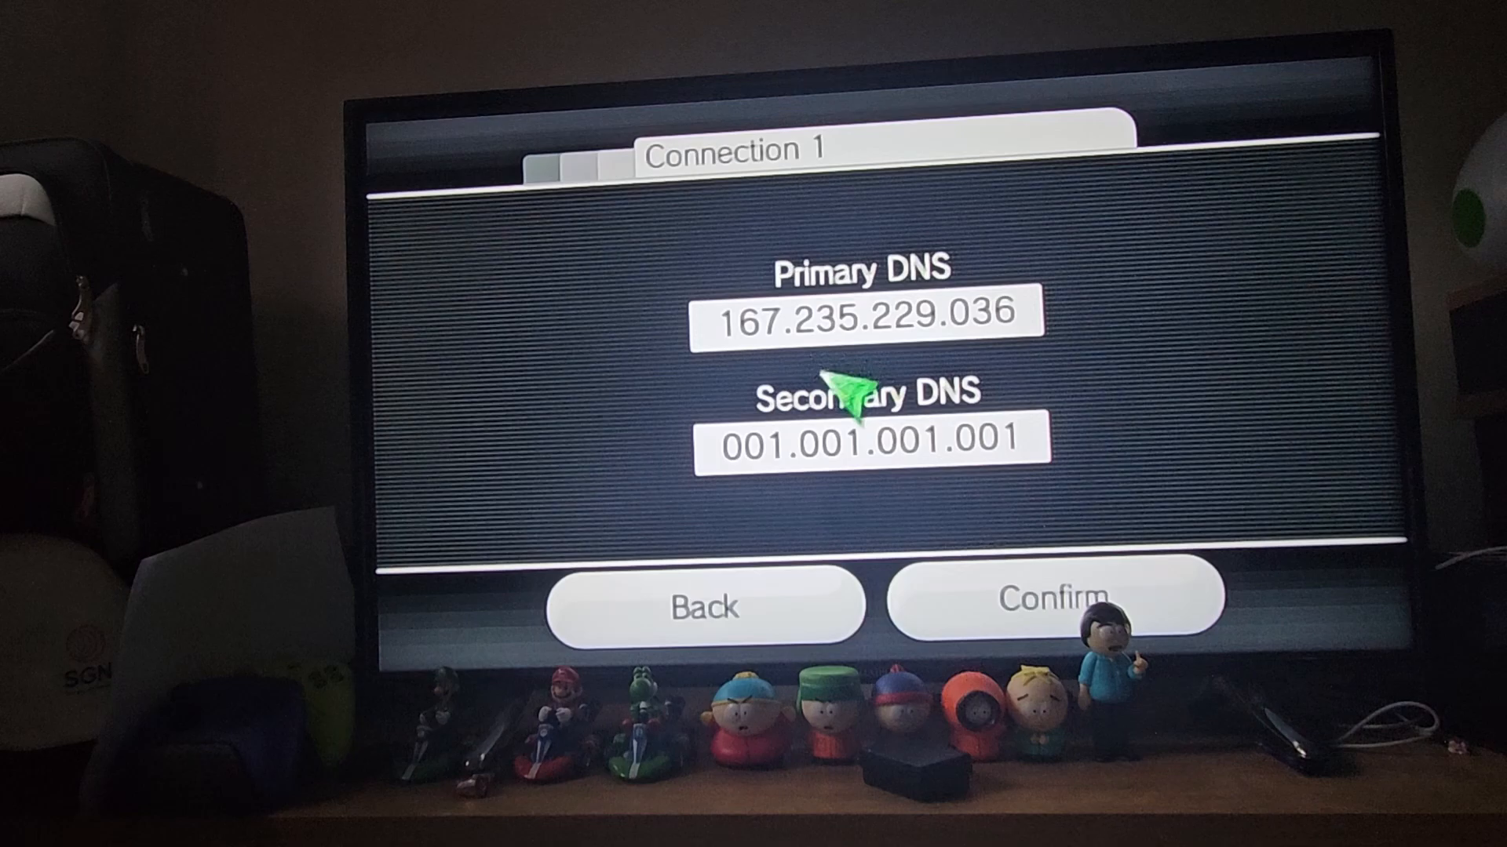
pyautogui.moveTo(1014, 376)
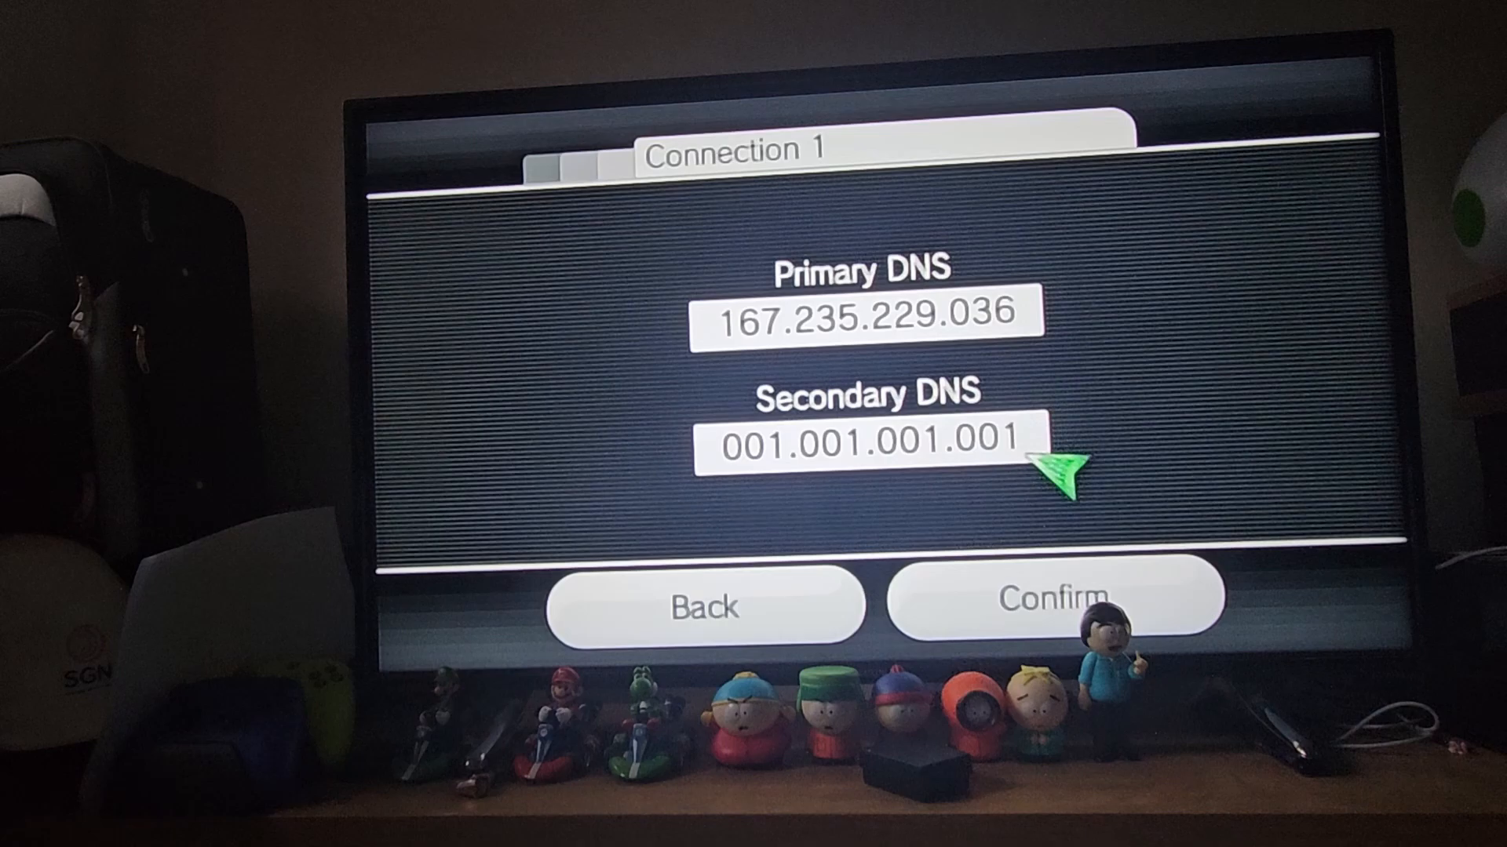
pyautogui.click(1050, 605)
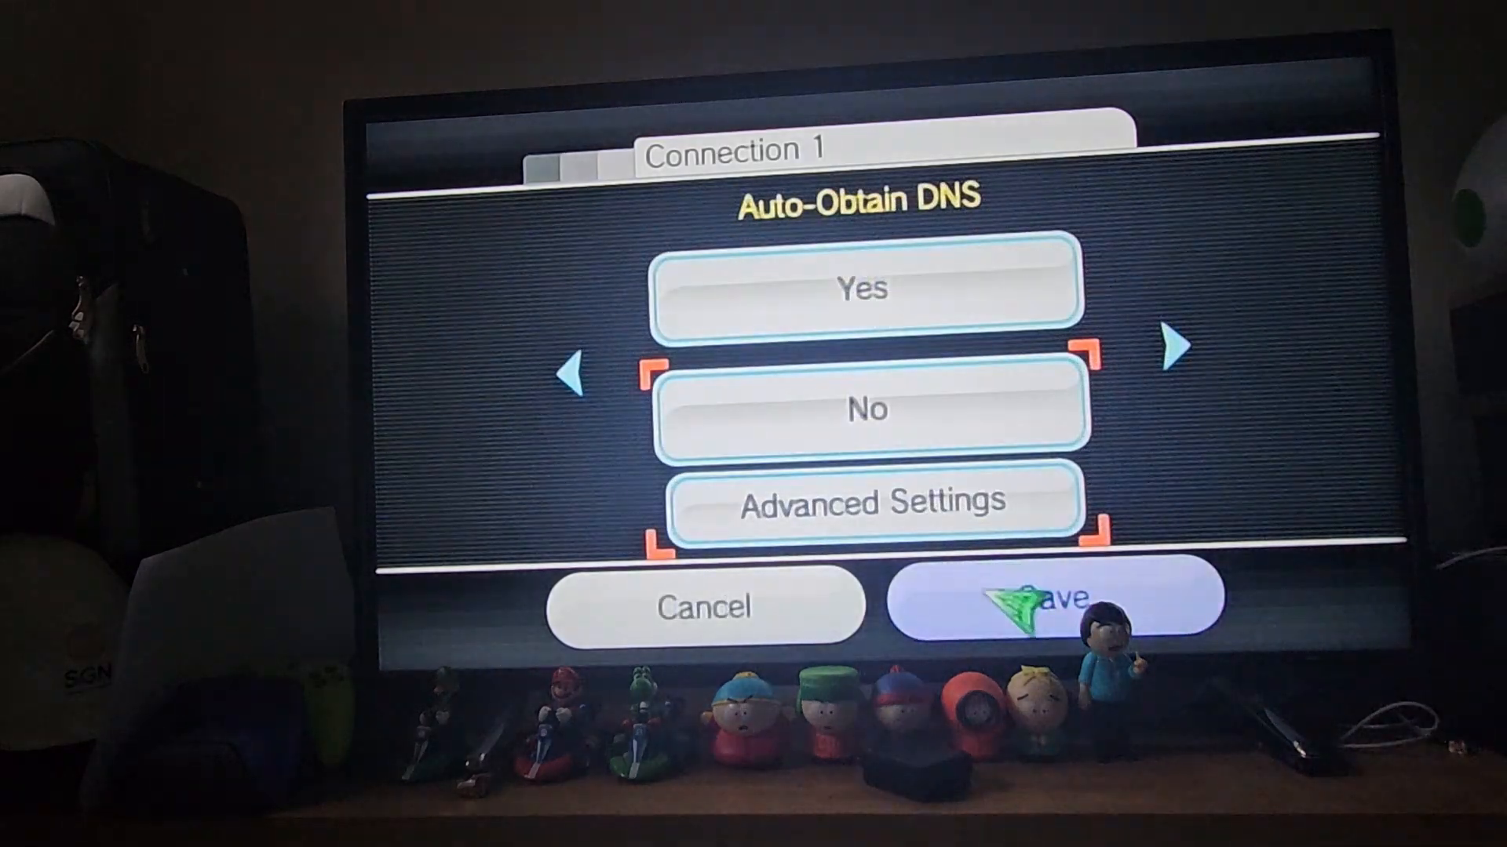
pyautogui.click(1048, 603)
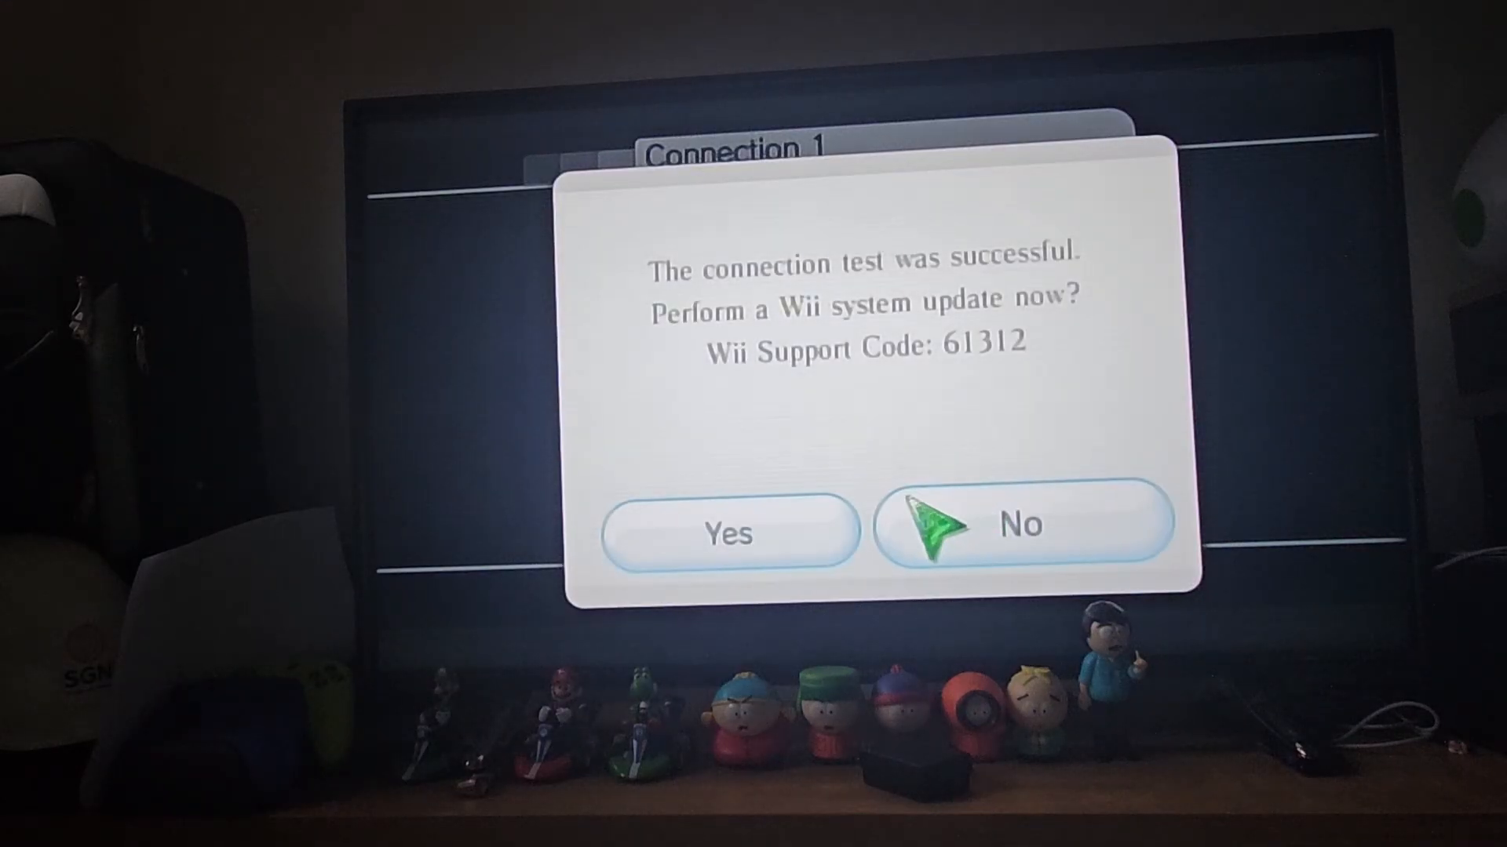
pyautogui.click(1022, 524)
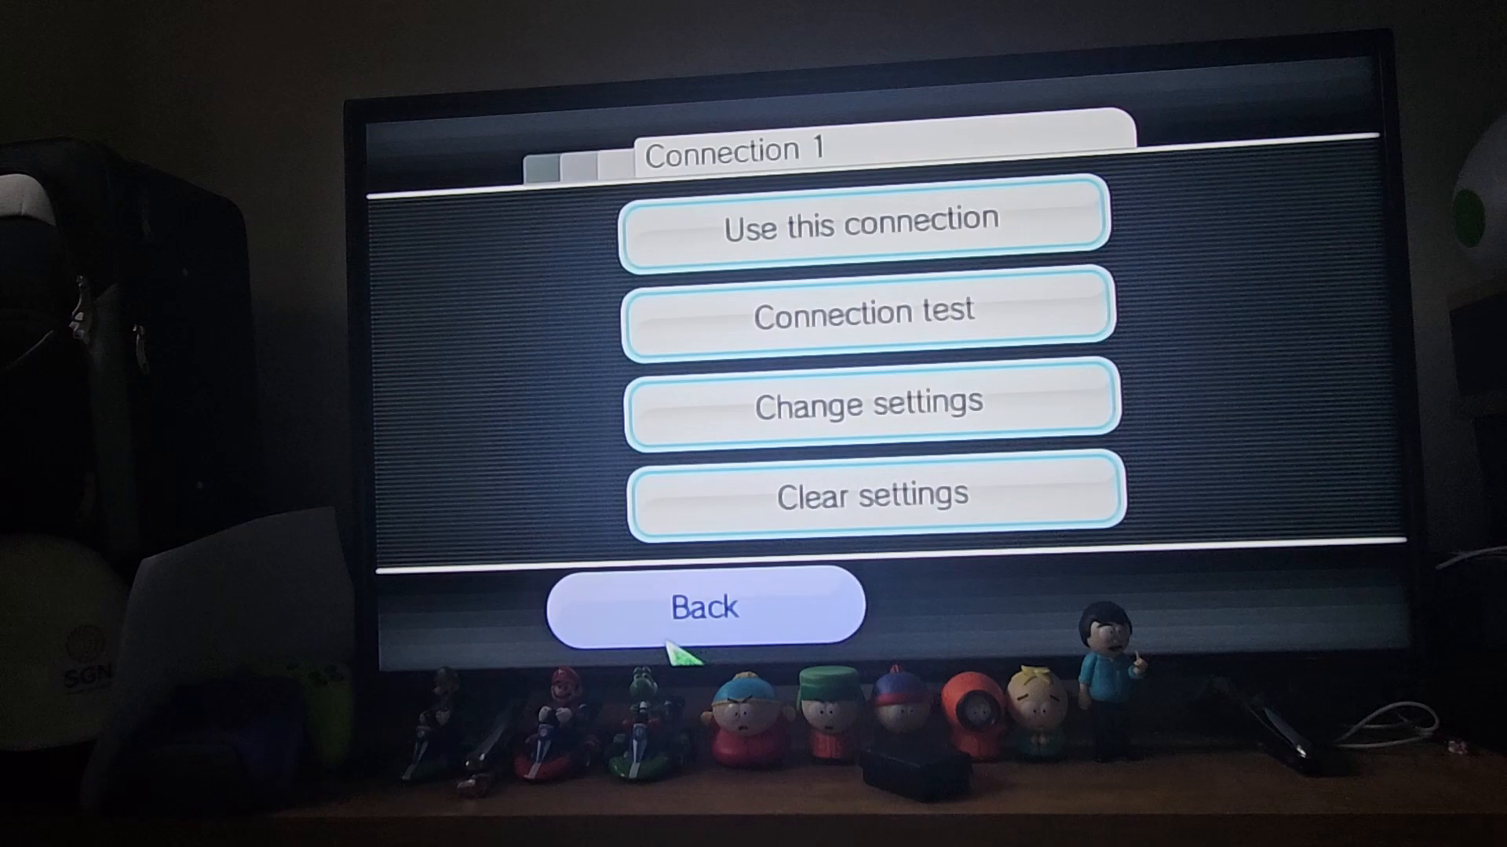
# In Agreement/Contact, choose Yes to use the Wii Shop Channel and WiiConnect24.
pyautogui.click(707, 606)
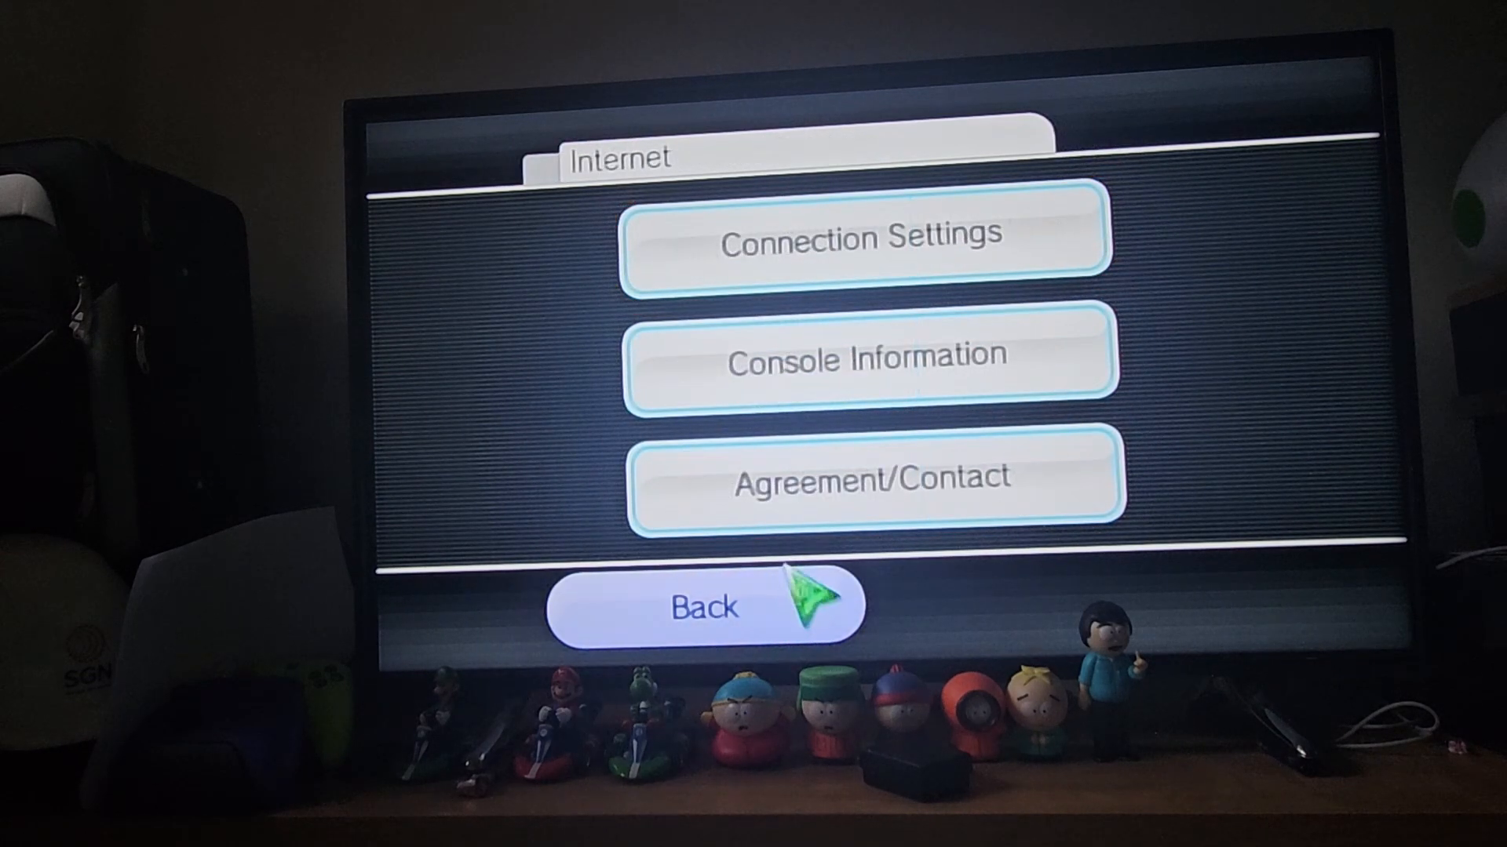
pyautogui.click(874, 478)
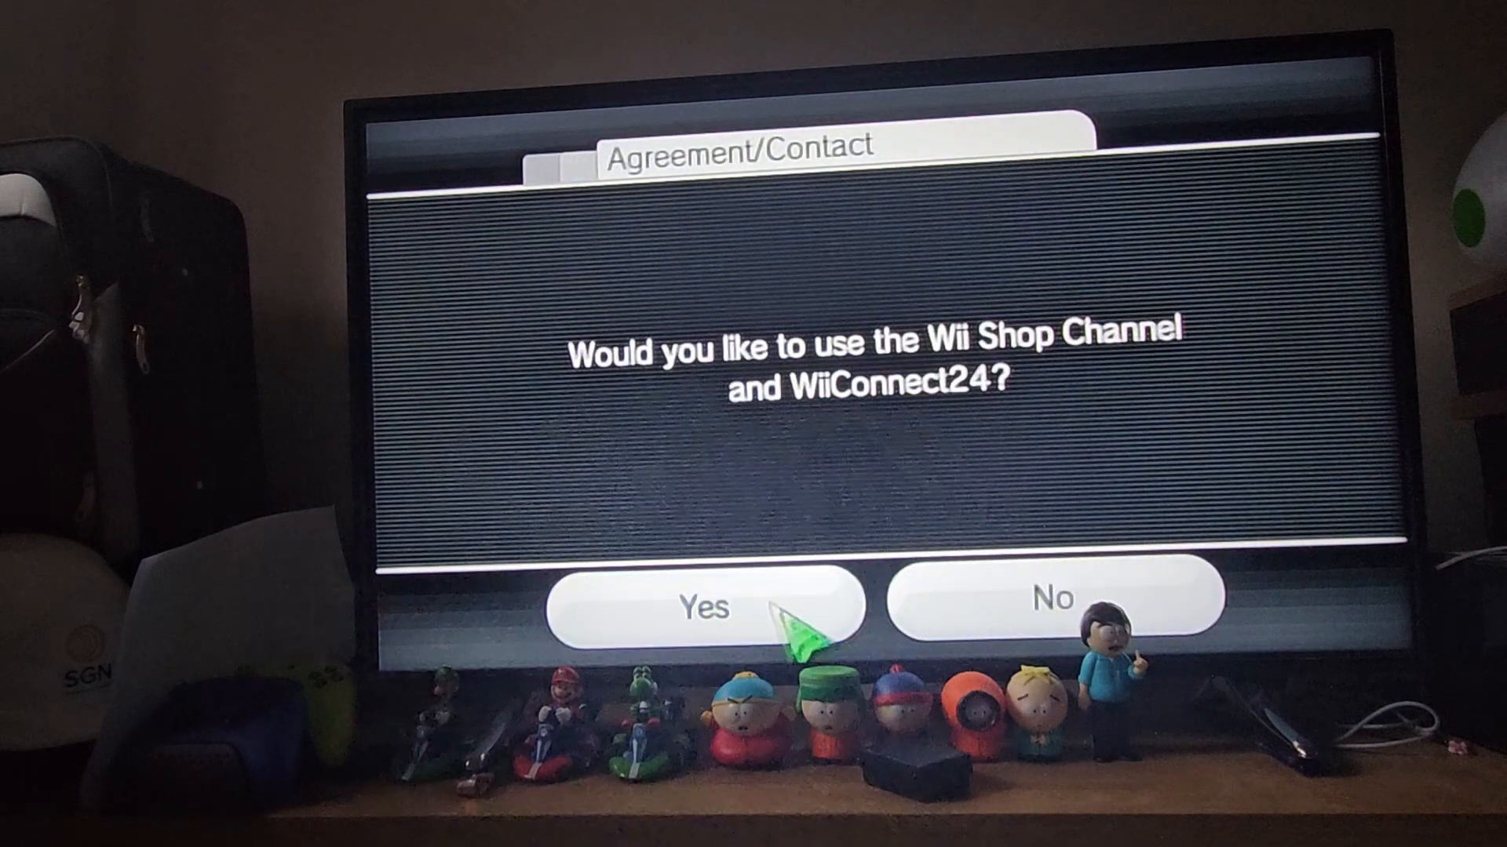
pyautogui.click(700, 609)
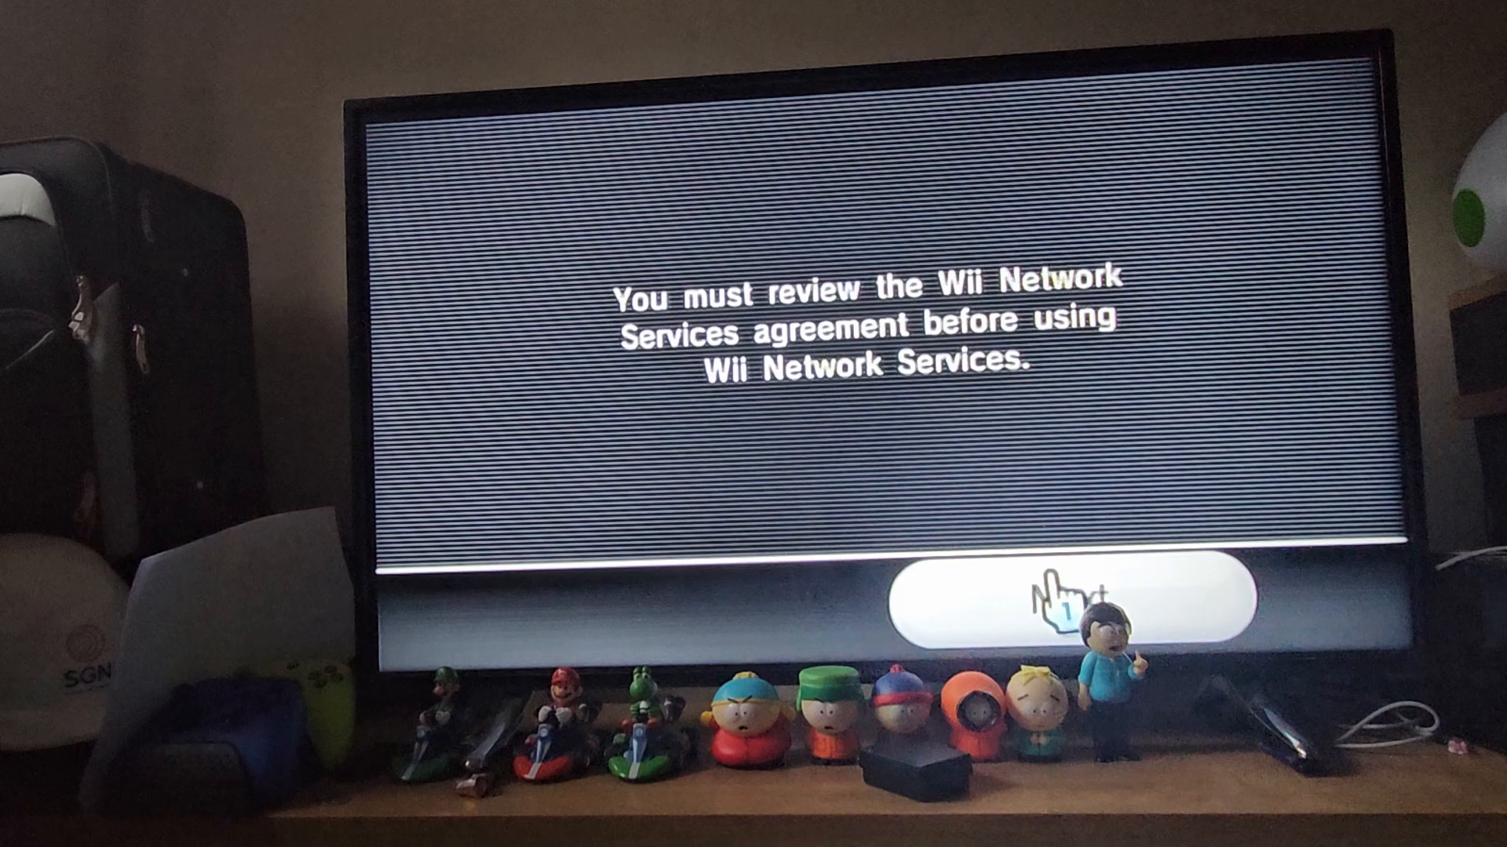
# Accept the WiiLink services agreement with I ACCEPT and return to the Wii Menu.
pyautogui.click(1072, 598)
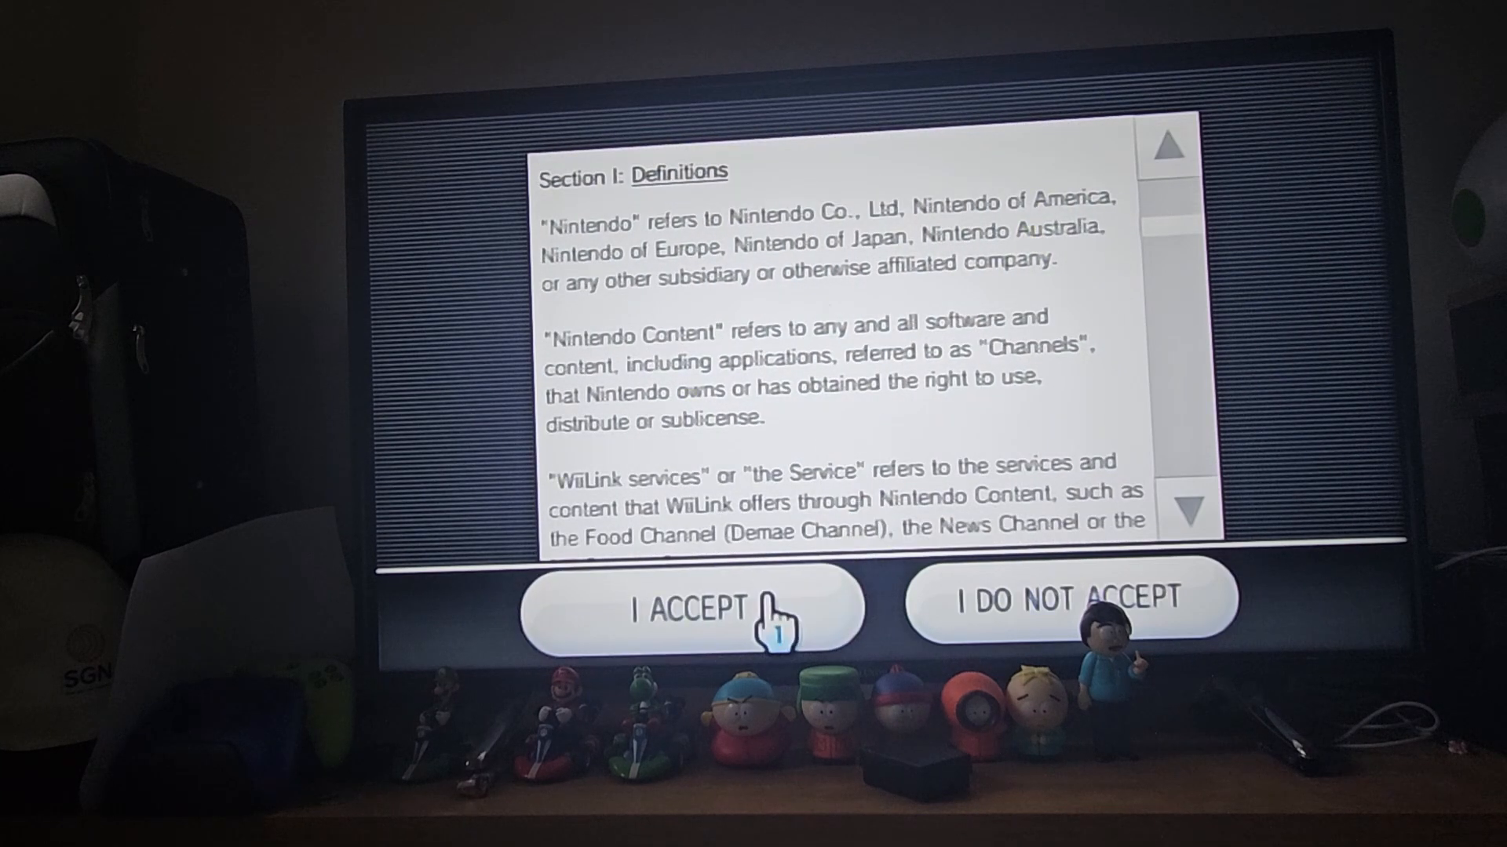
pyautogui.click(1069, 598)
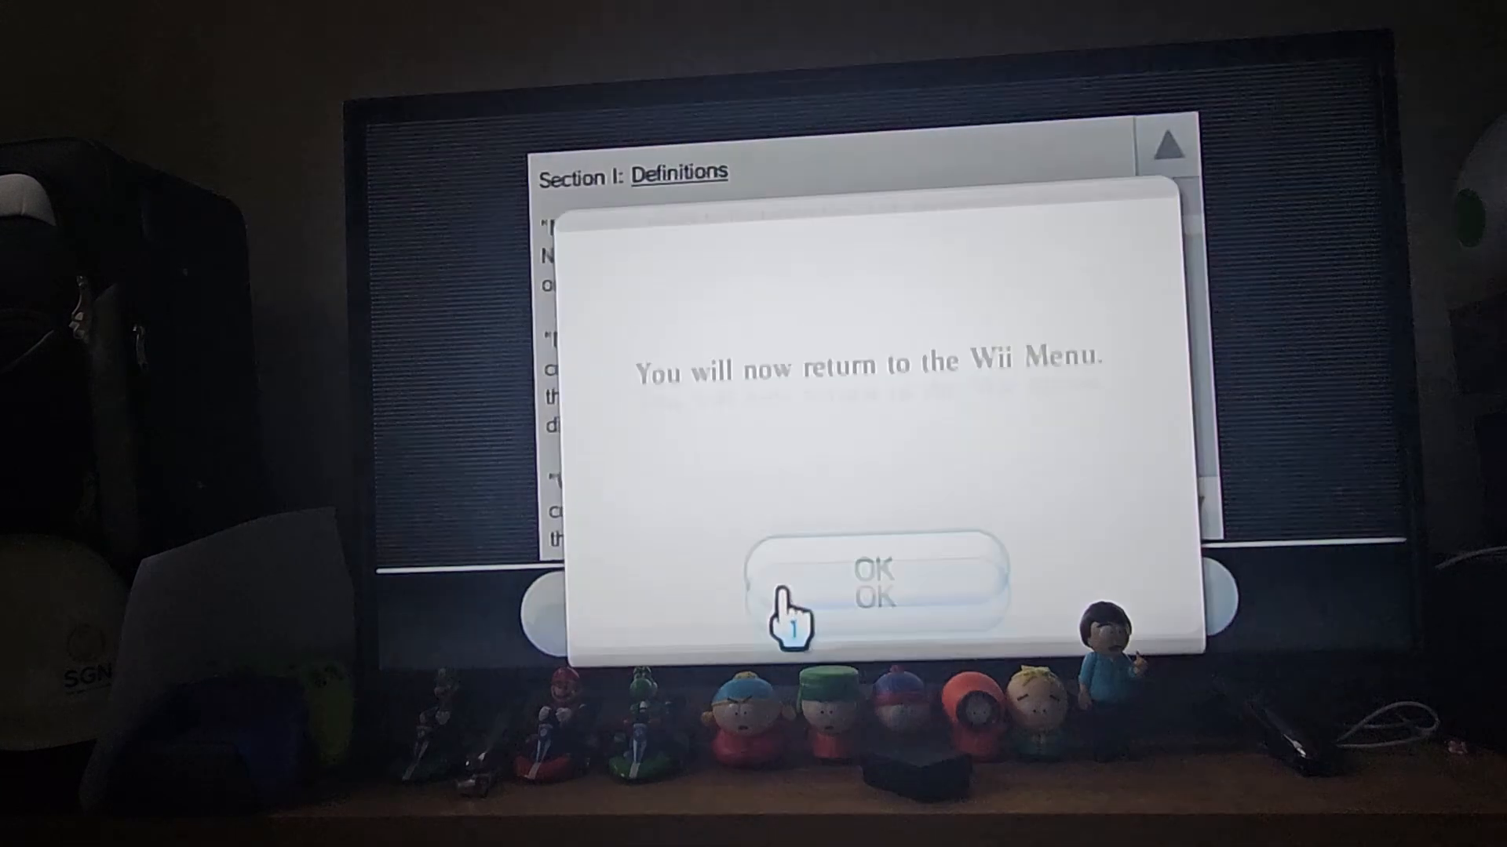
pyautogui.click(876, 571)
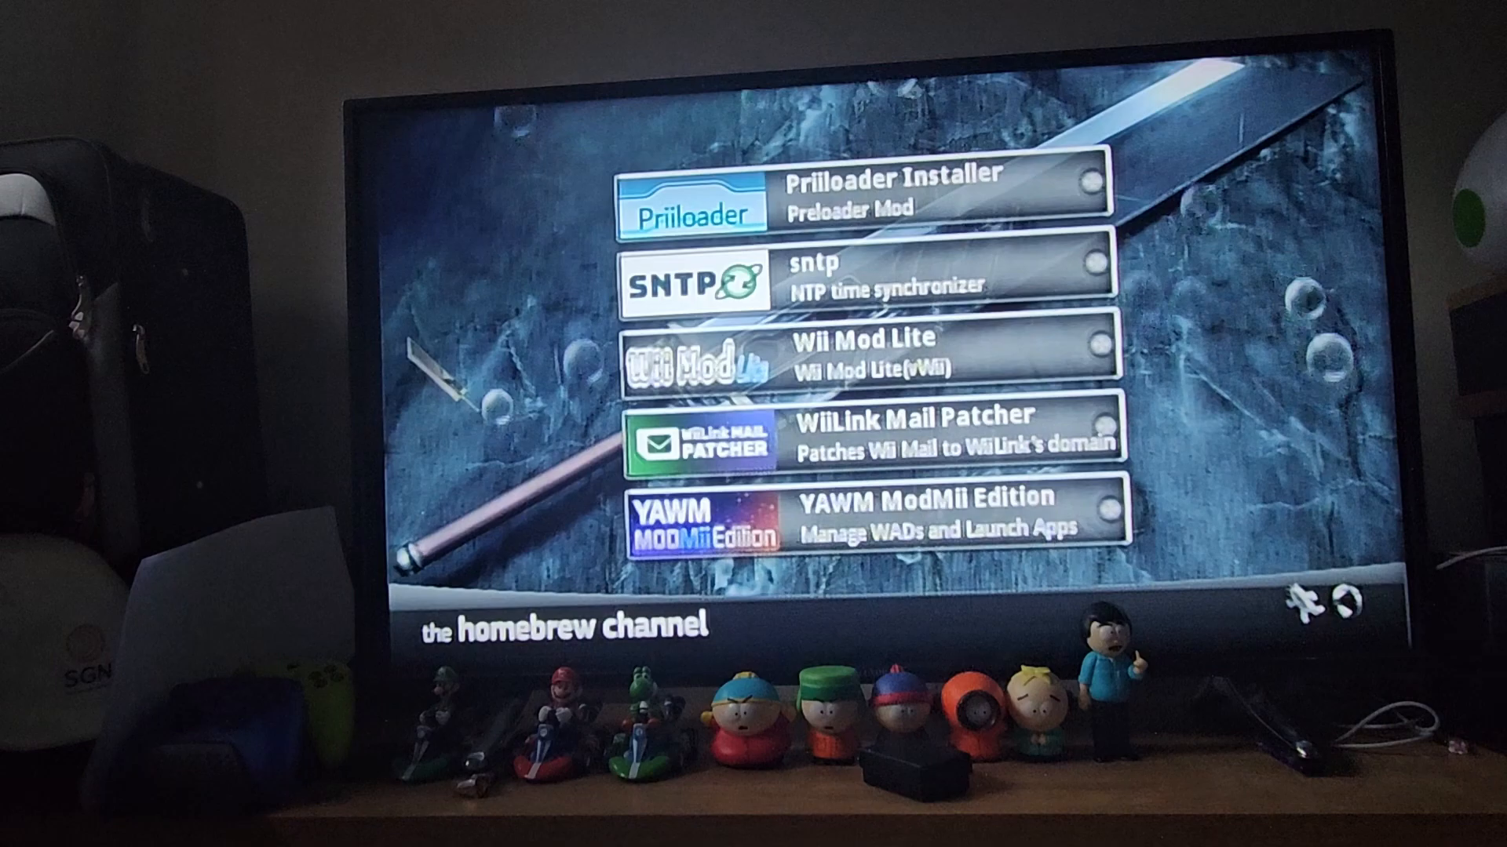
pyautogui.moveTo(769, 471)
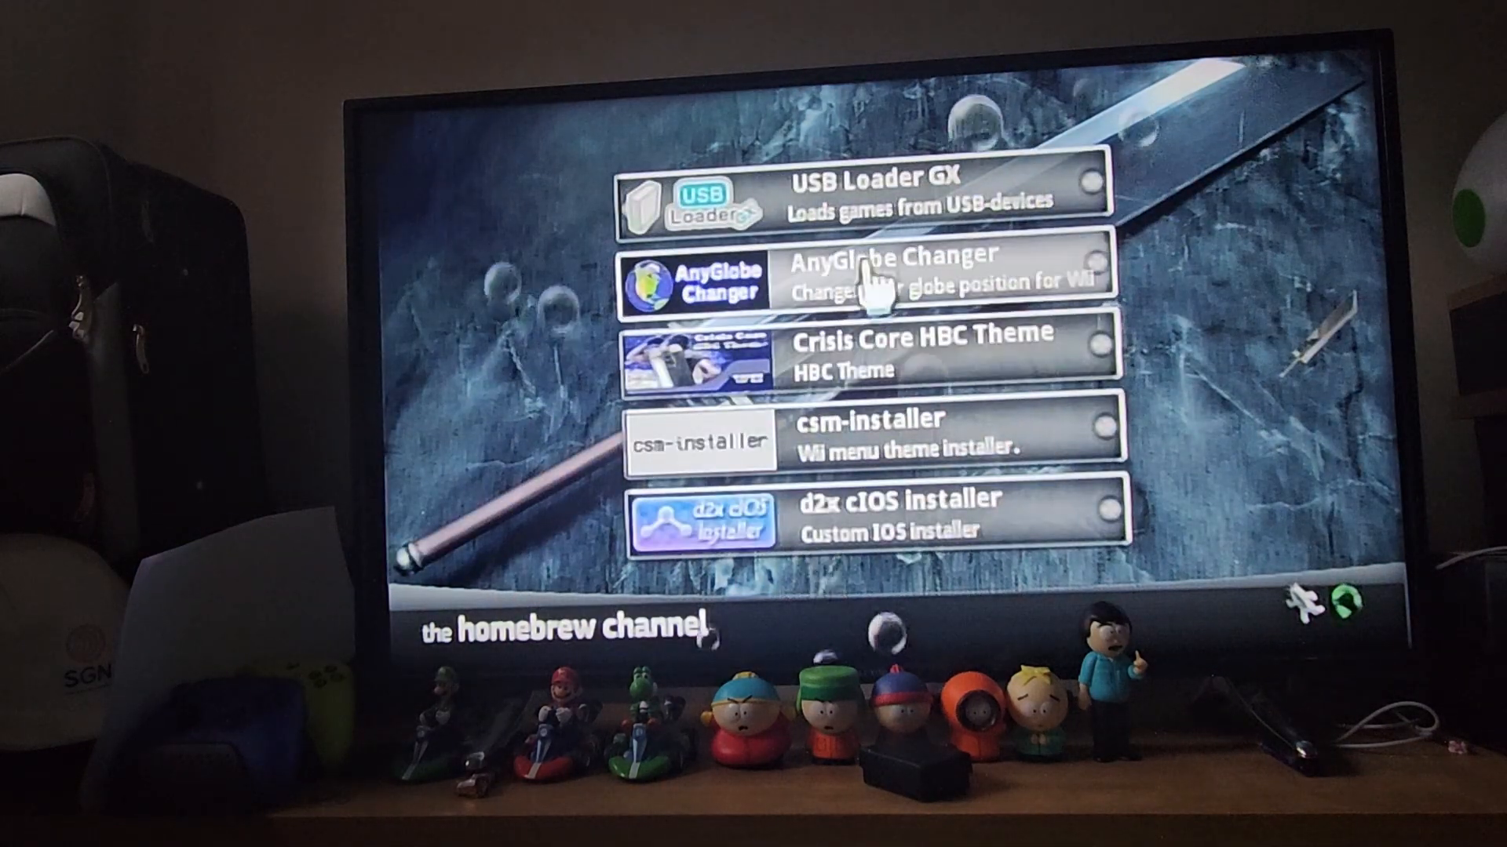
pyautogui.moveTo(855, 572)
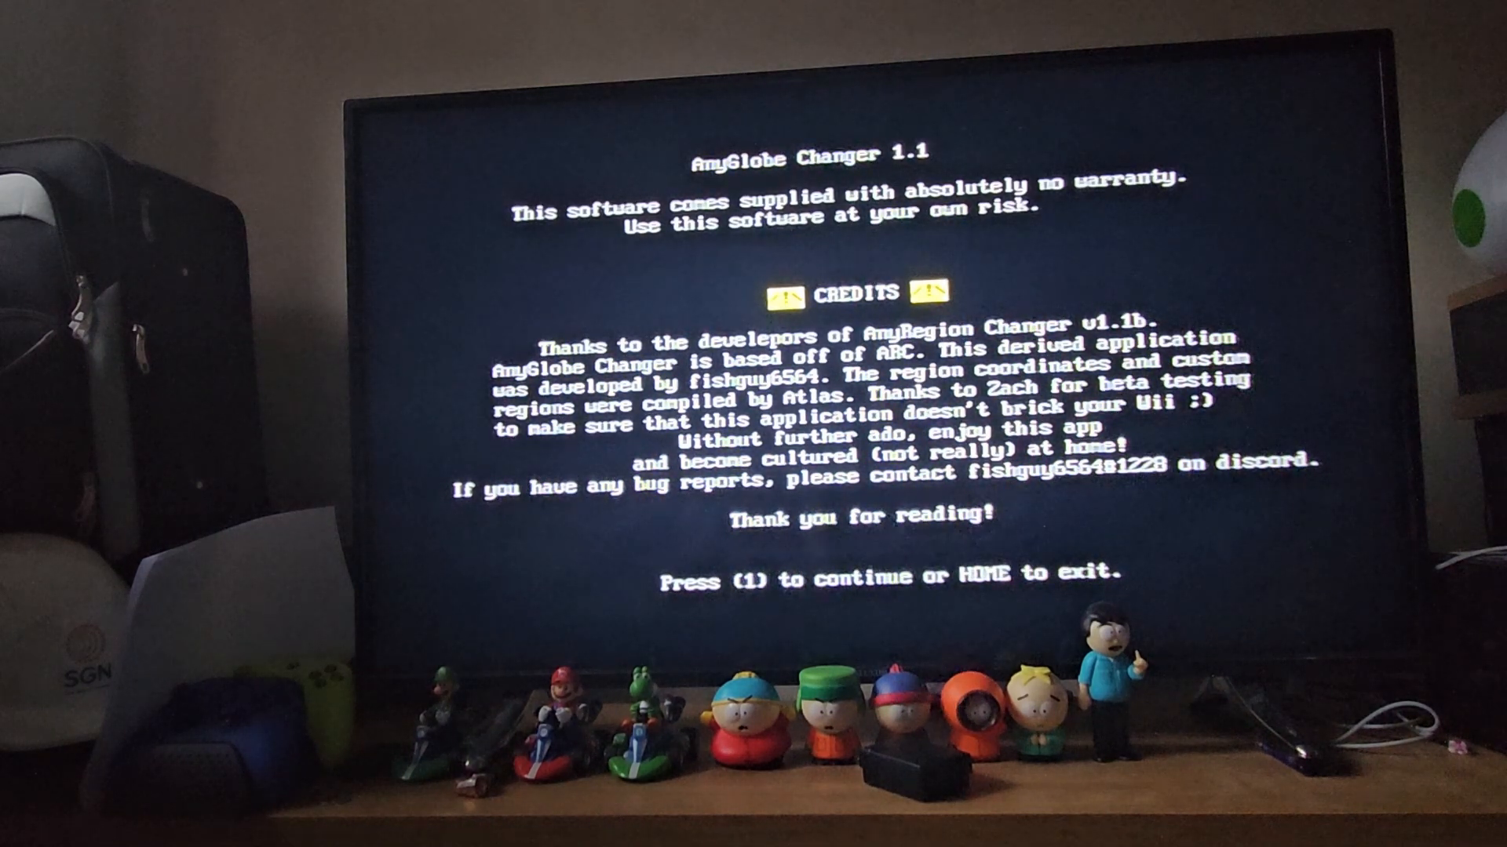
# Continue past the credits and save the United Kingdom / England globe settings.
pyautogui.press('1')
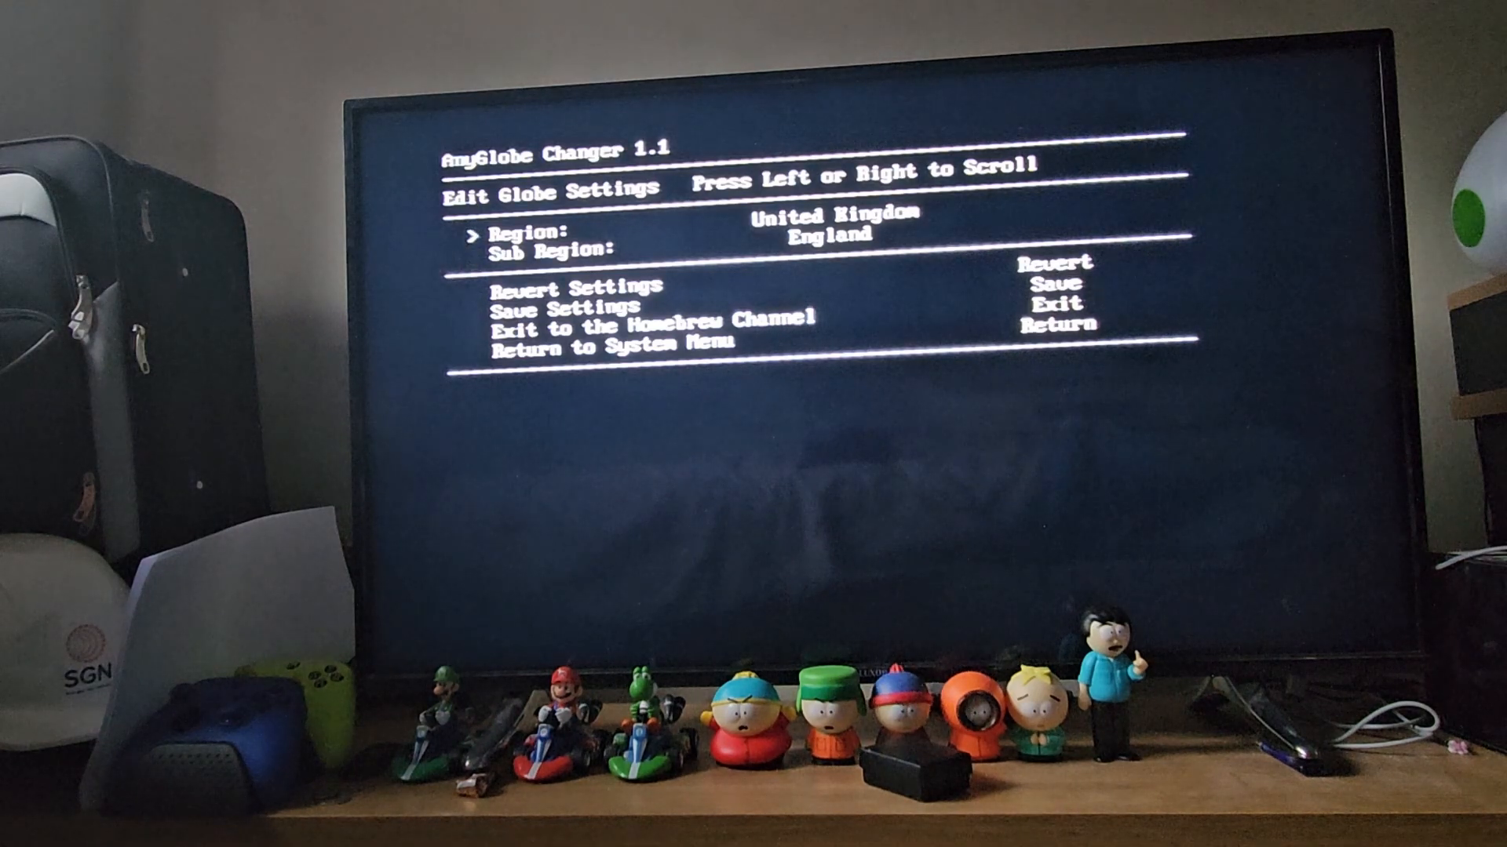
pyautogui.press('down')
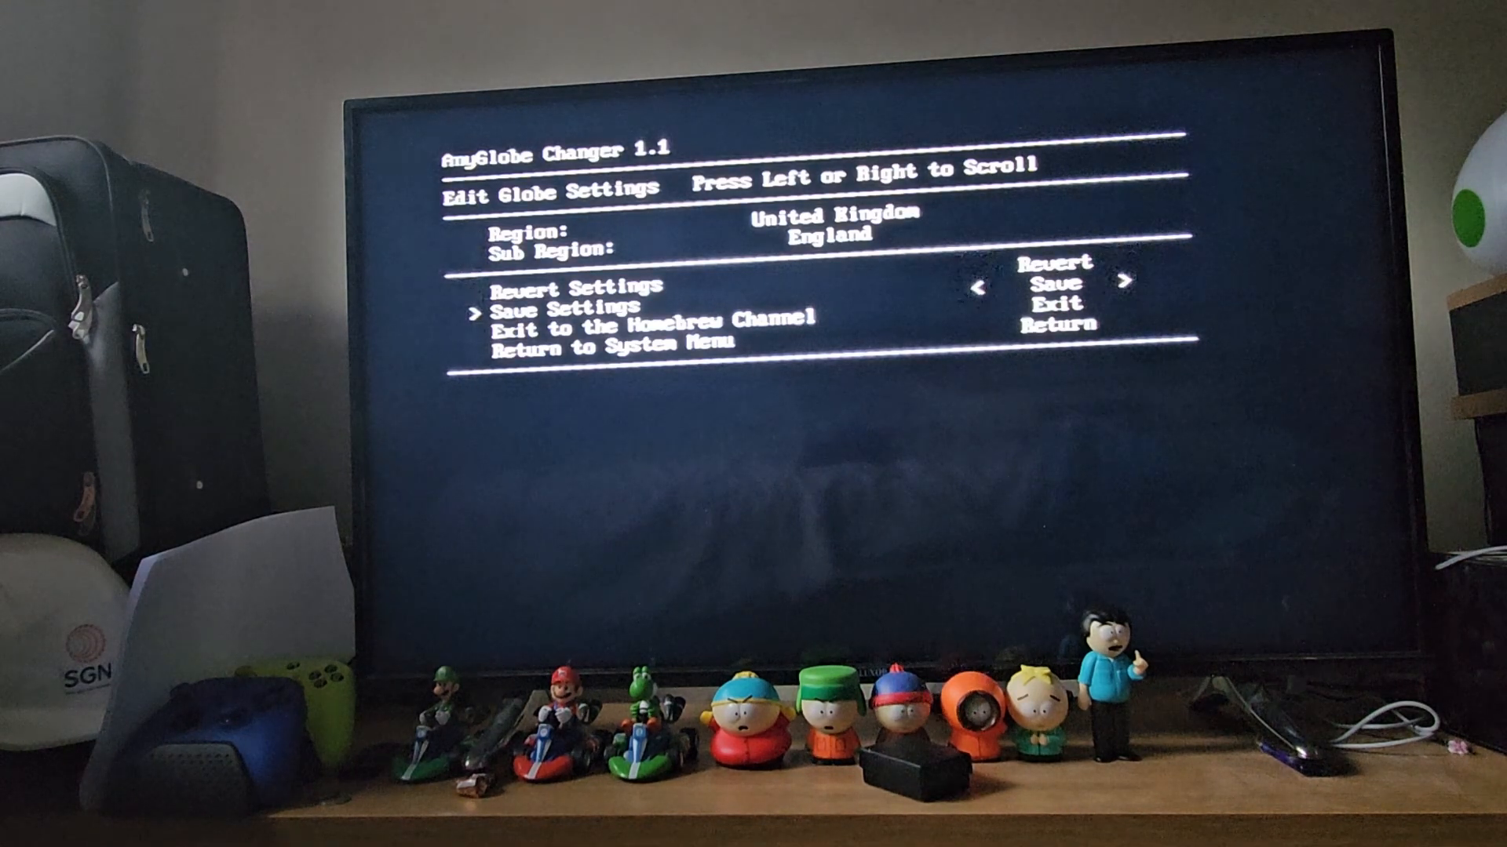
pyautogui.press('Down')
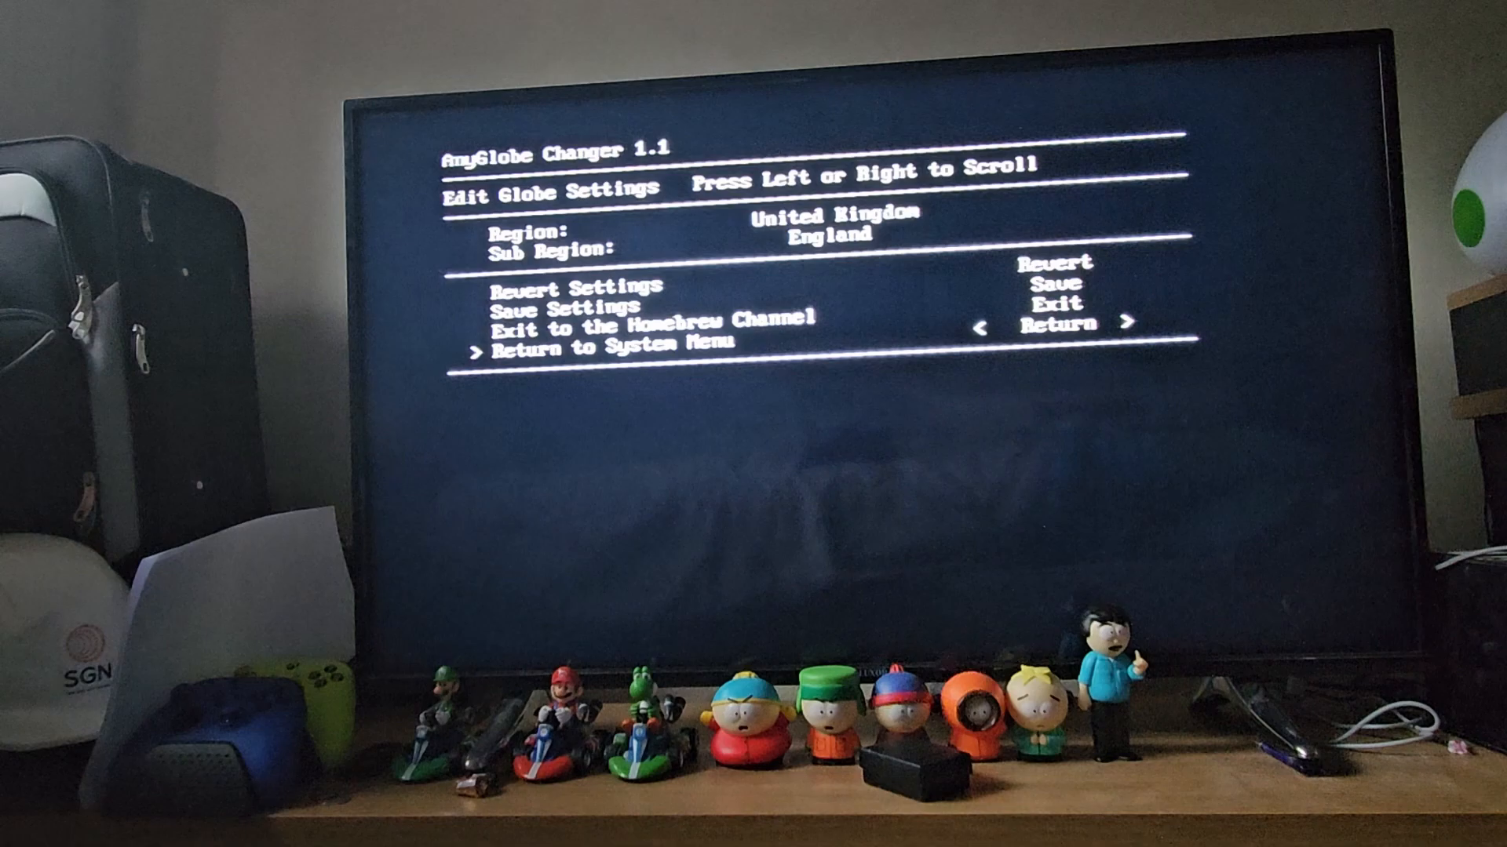
pyautogui.press('enter')
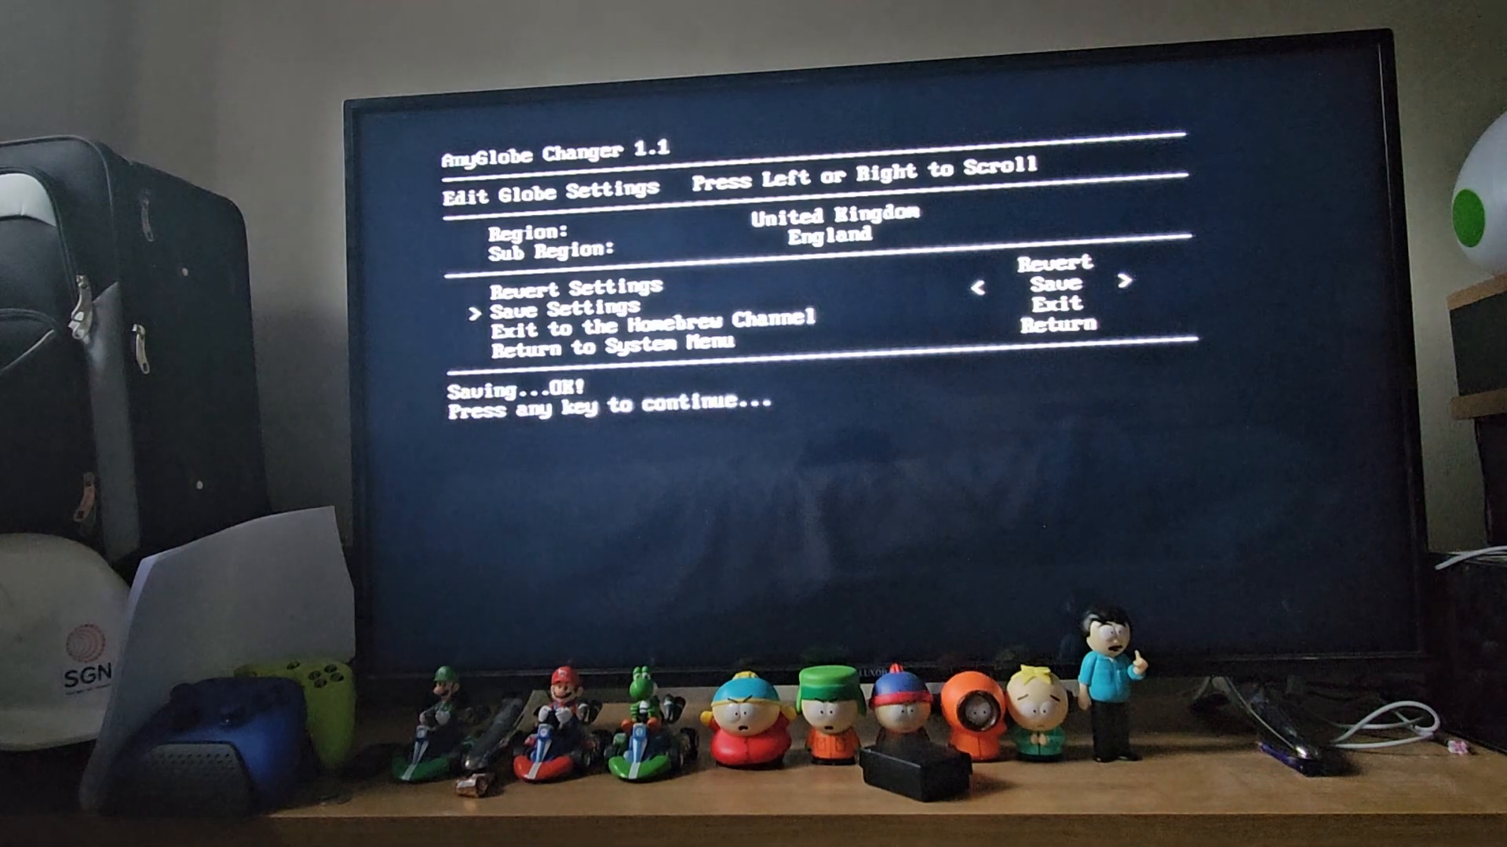
pyautogui.press('down')
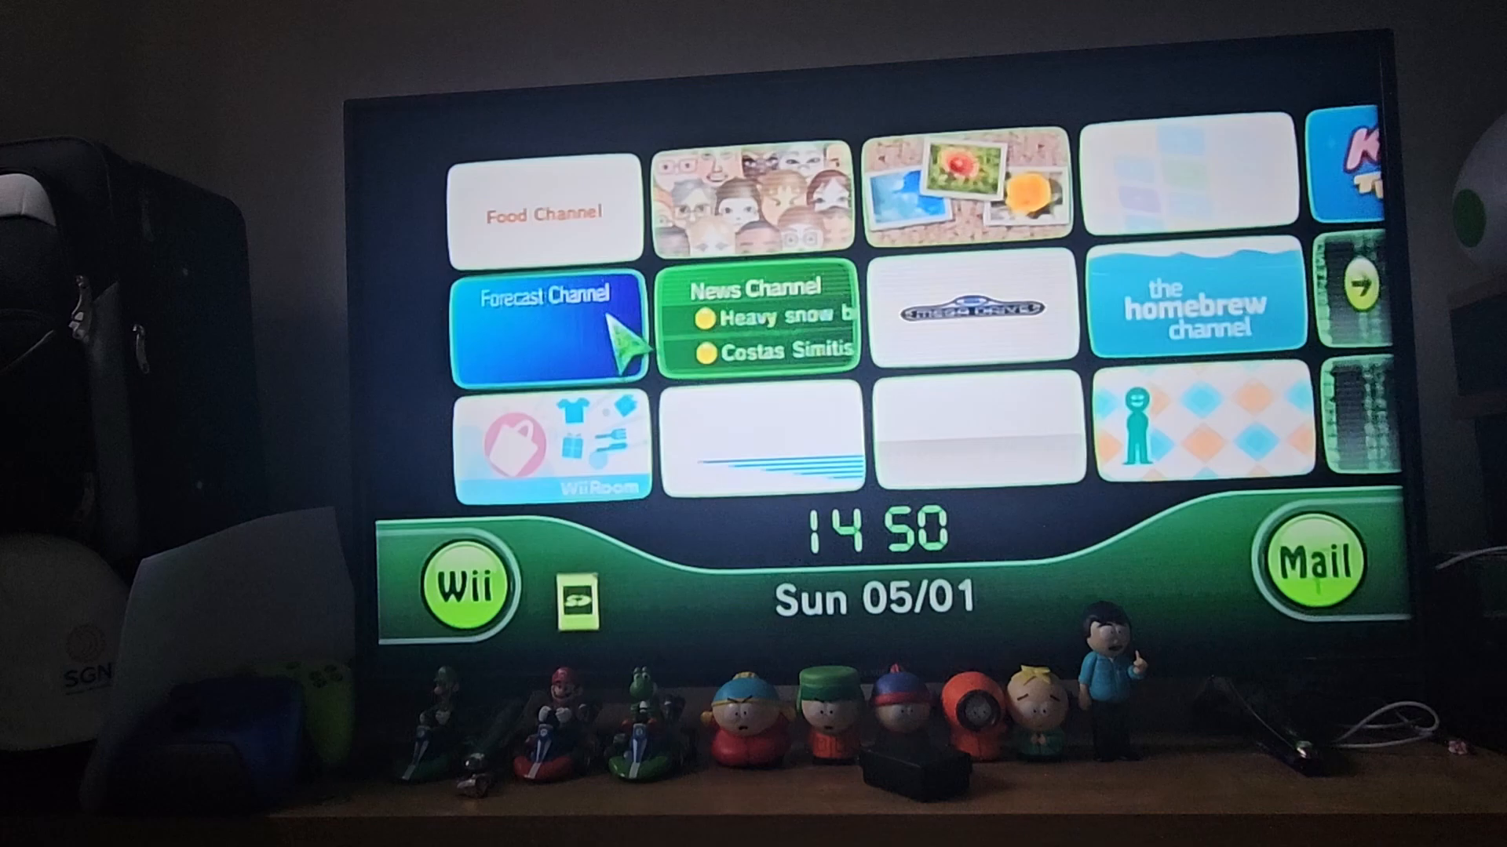
# Grab a channel tile with A+B and carry it to the second Wii Menu page.
pyautogui.click(545, 317)
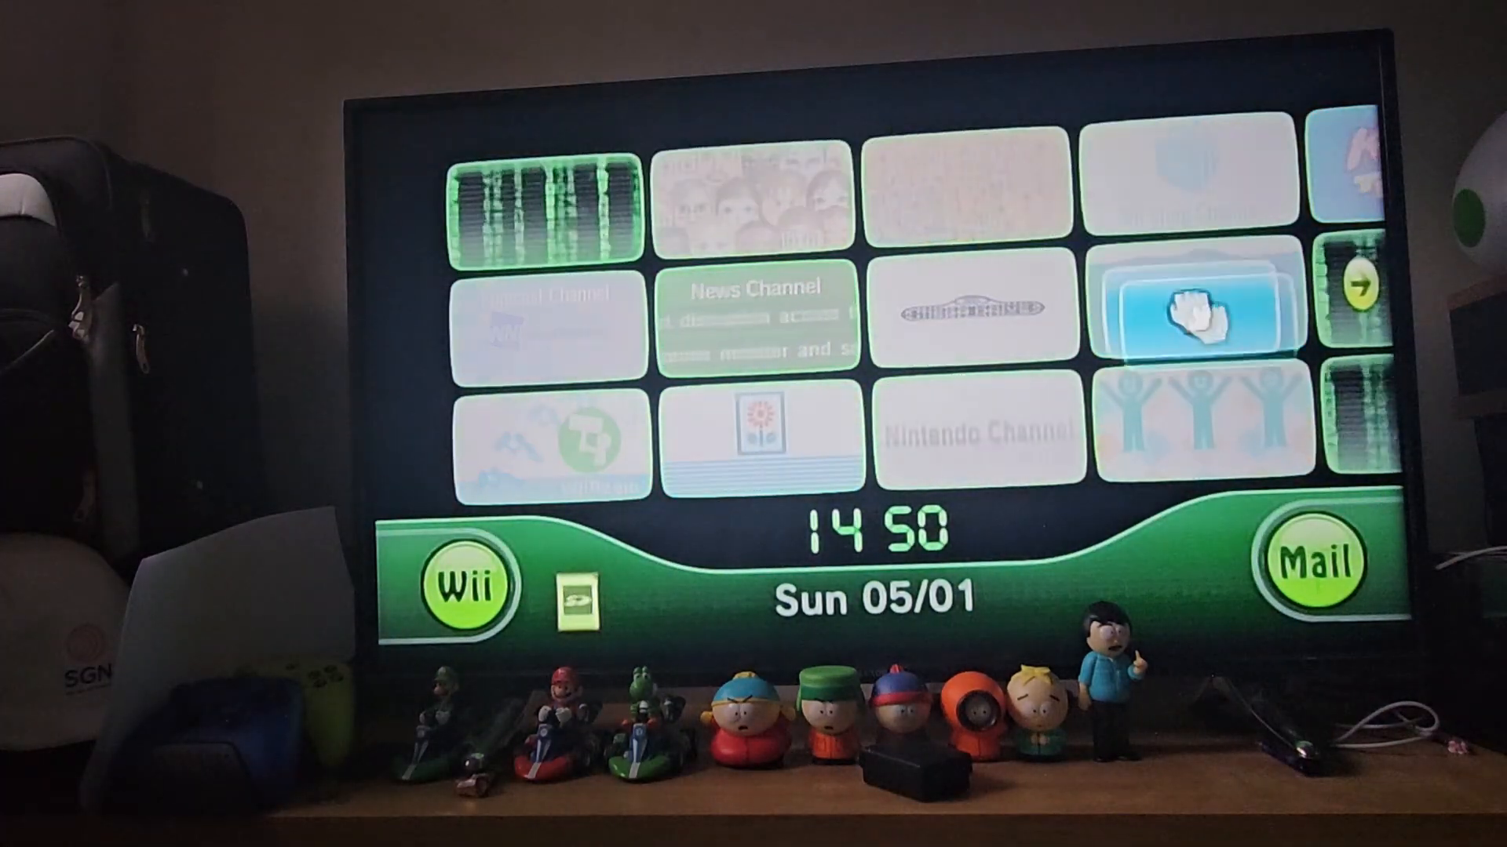
pyautogui.click(1356, 286)
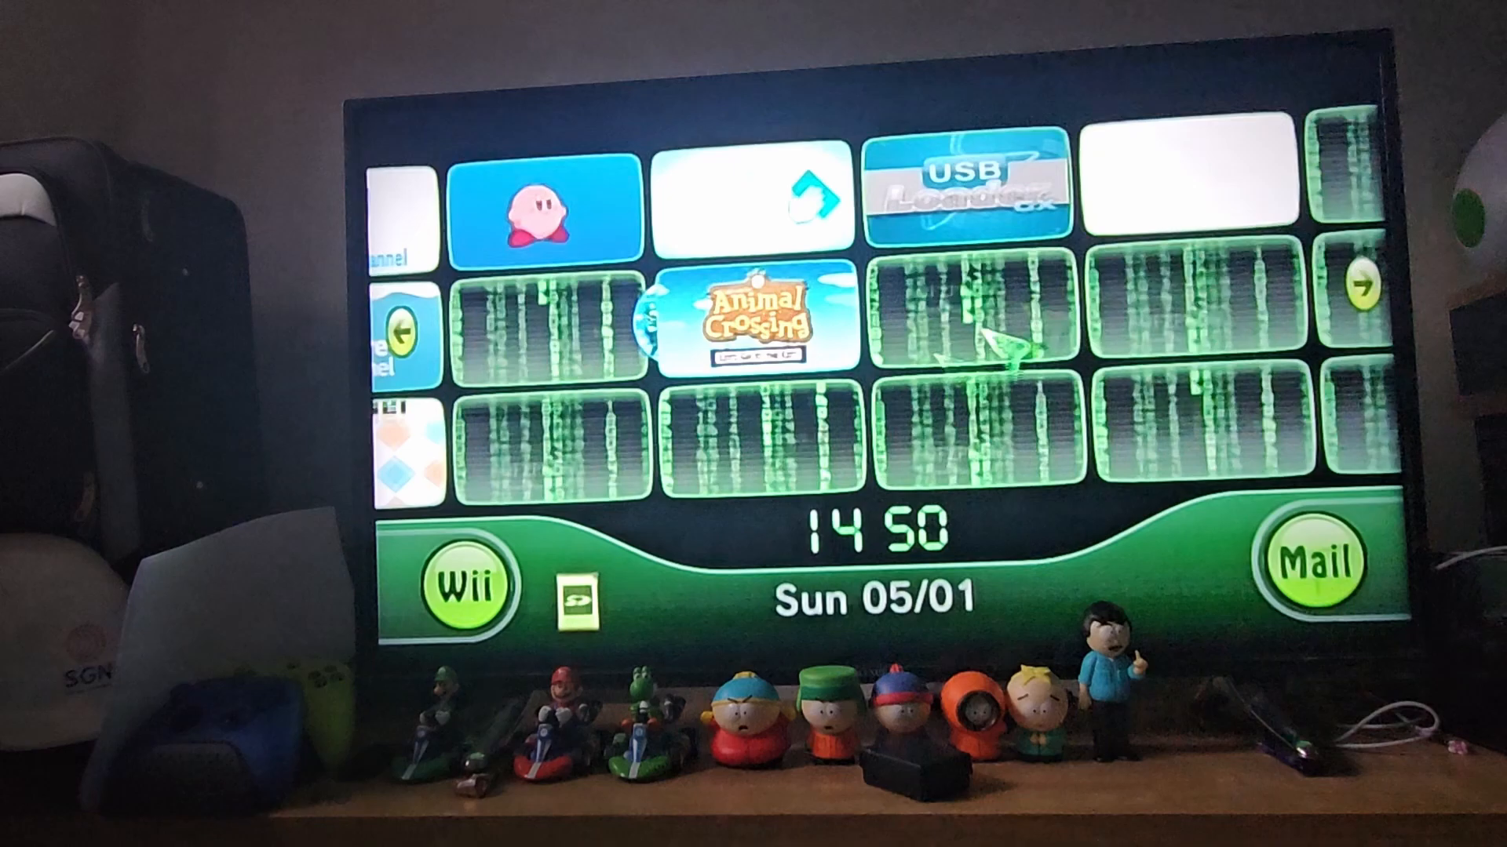